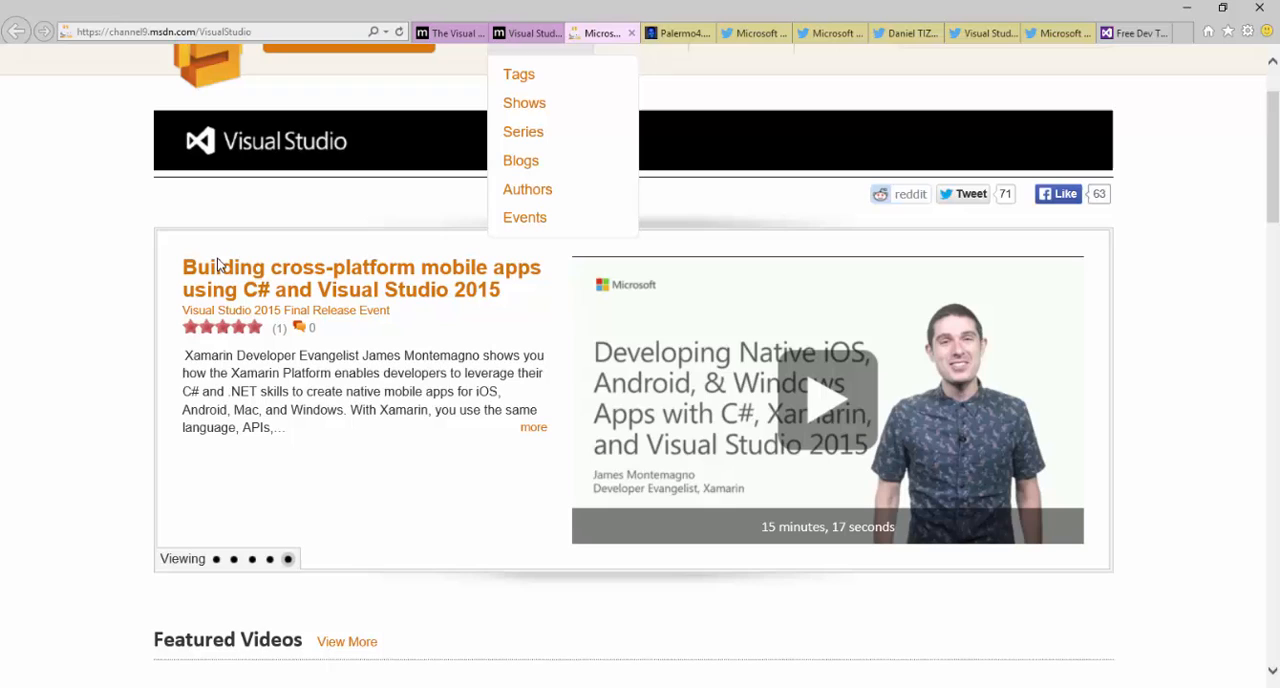
- Switch from the featured videos page to the Visual Studio blog's VS 2015 release post
{"action": "left_click", "coordinate": [200, 30]}
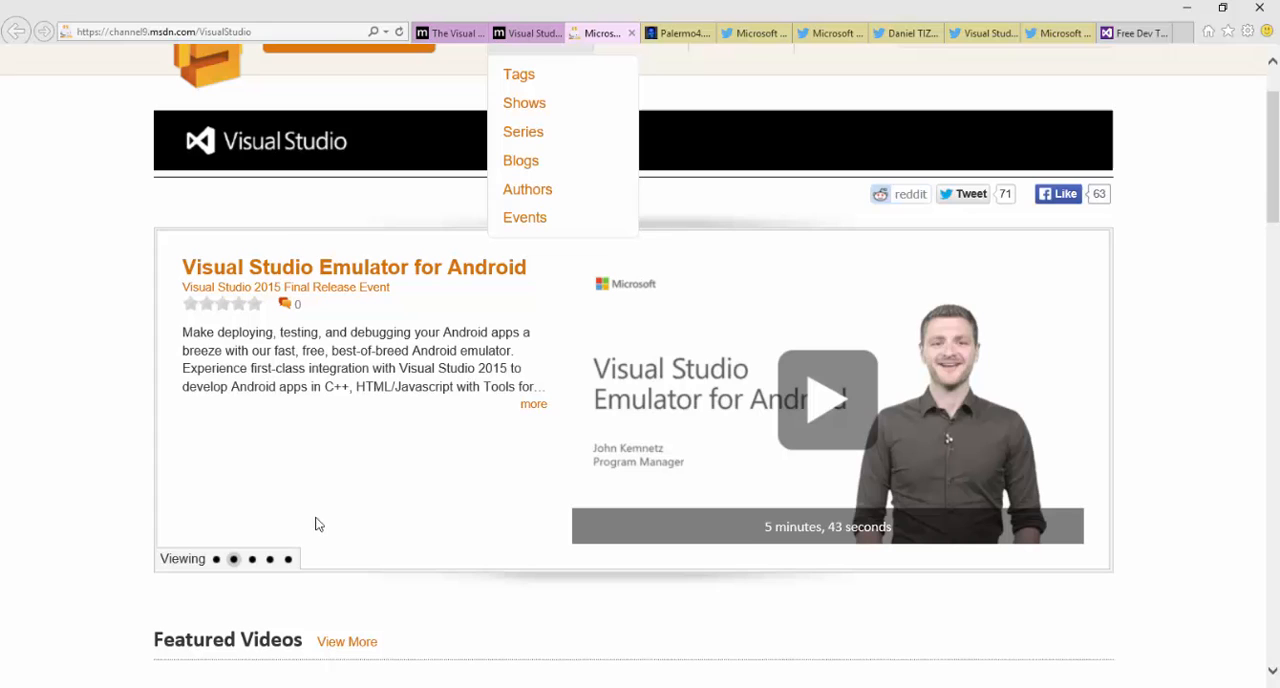
{"action": "left_click", "coordinate": [252, 560]}
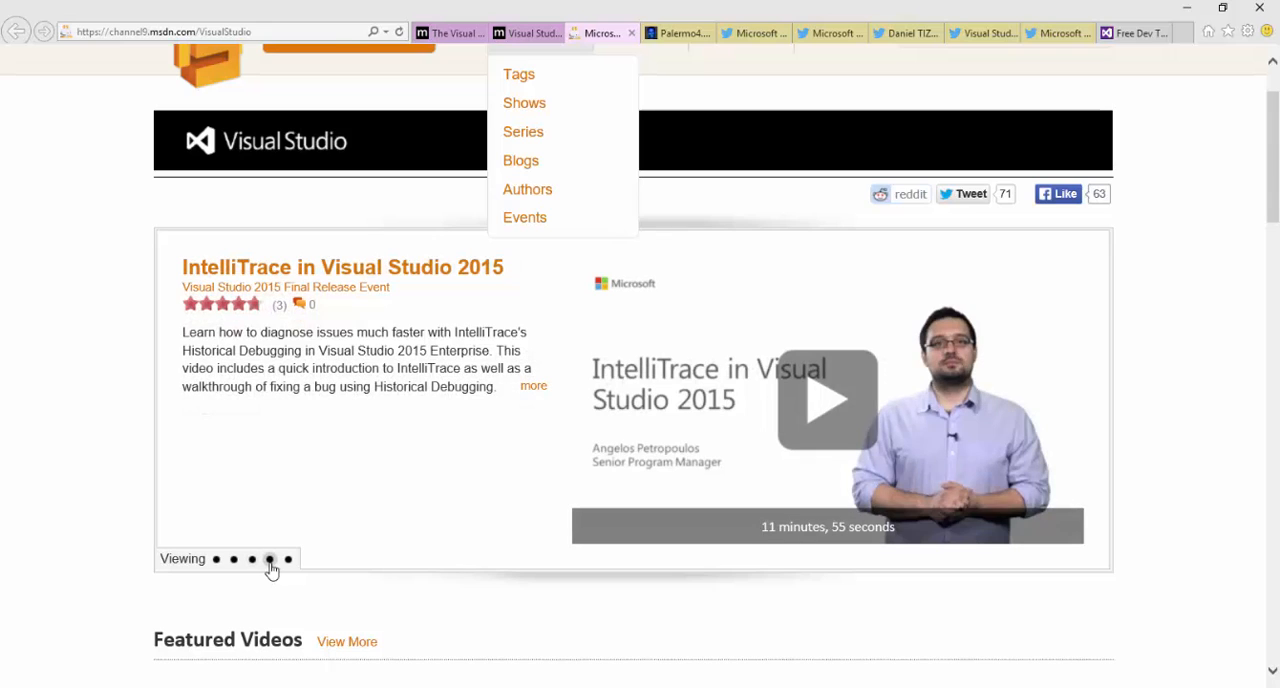
{"action": "mouse_move", "coordinate": [288, 568]}
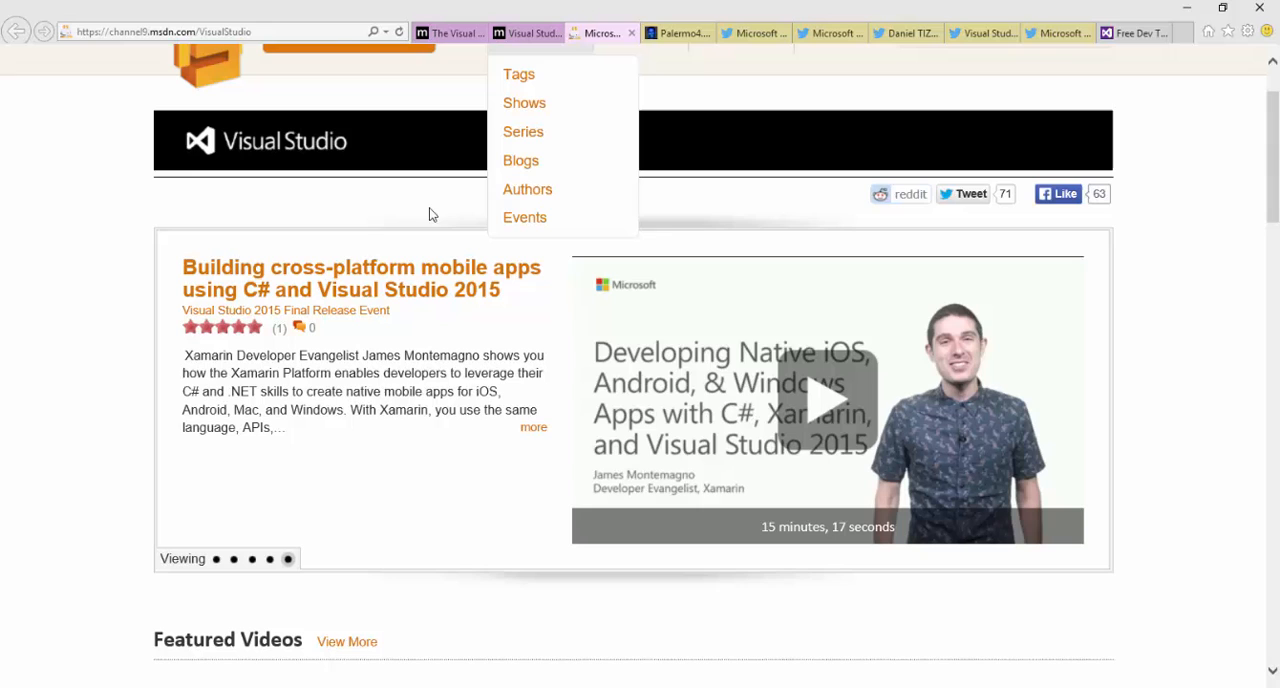
{"action": "left_click", "coordinate": [528, 32]}
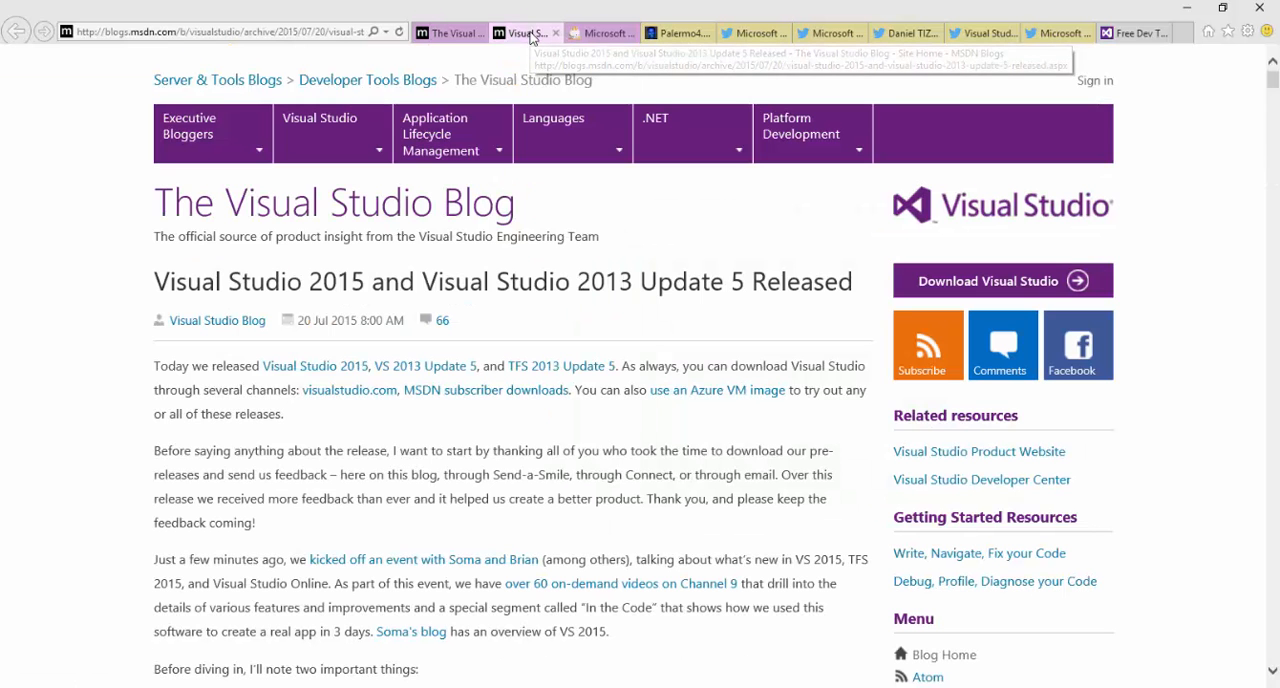
{"action": "mouse_move", "coordinate": [88, 456]}
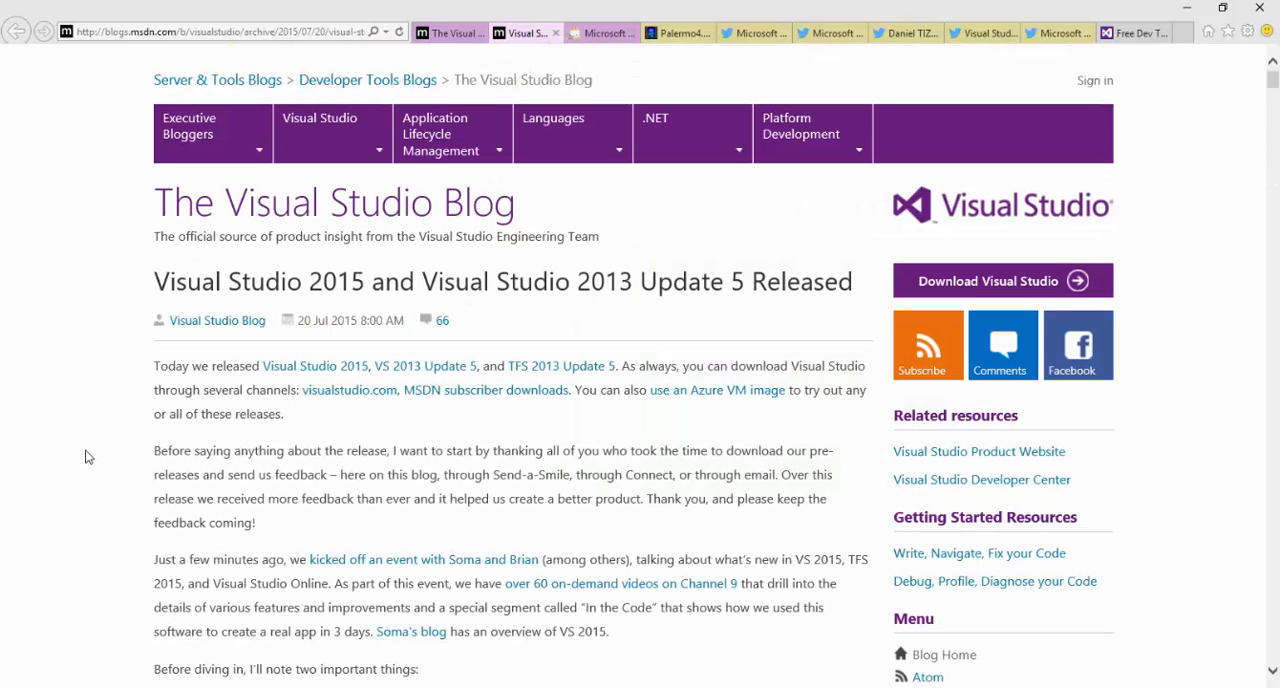
{"action": "mouse_move", "coordinate": [136, 292]}
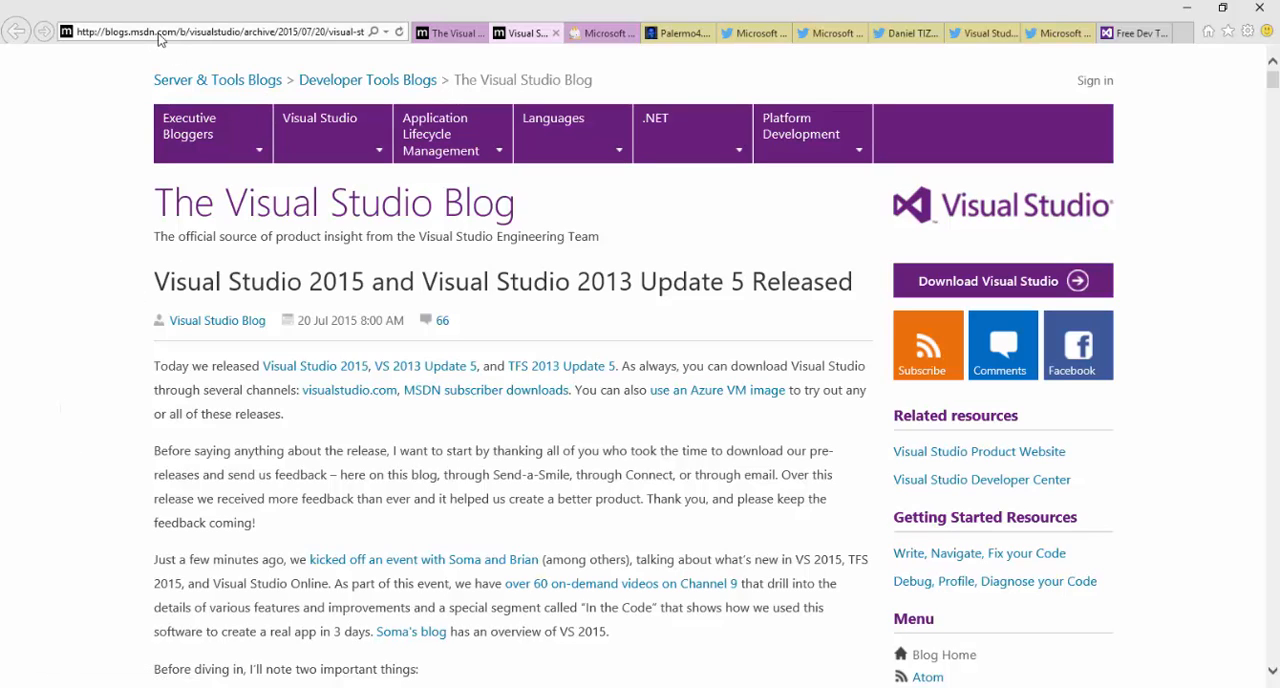
{"action": "left_click", "coordinate": [230, 30]}
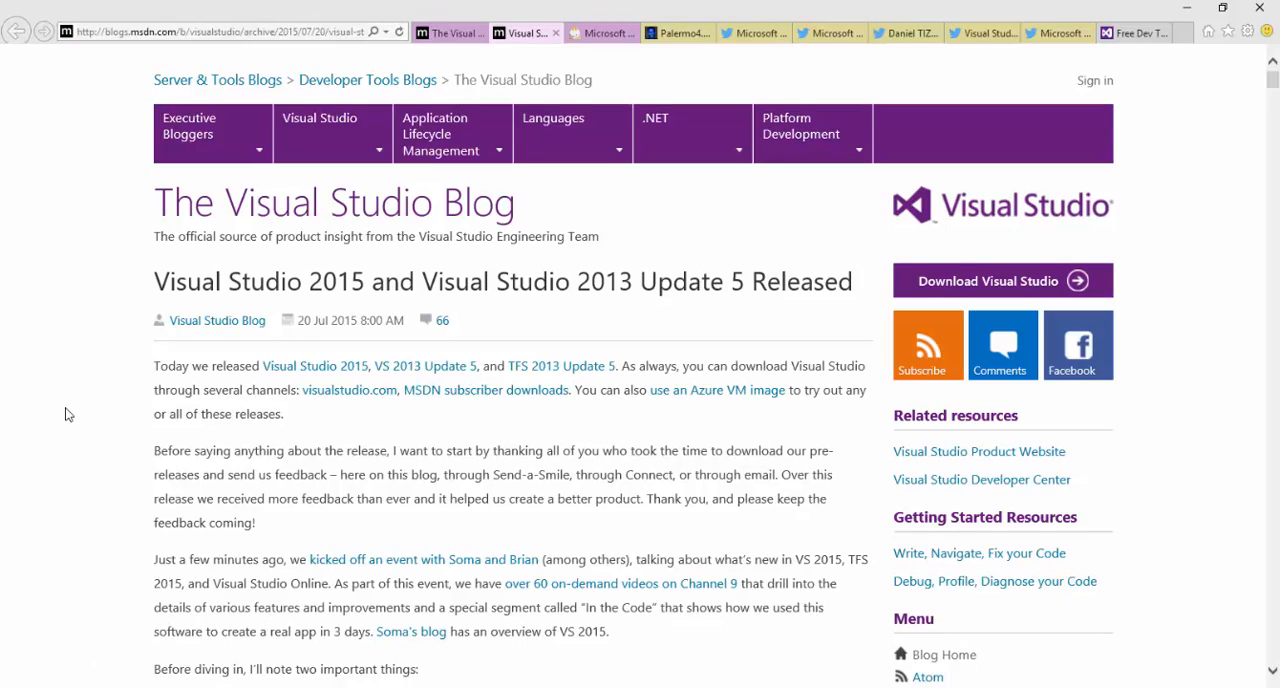
- Scroll the post down to its 'What's New in Visual Studio 2015' heading
{"action": "scroll", "scroll_direction": "down", "scroll_amount": 3}
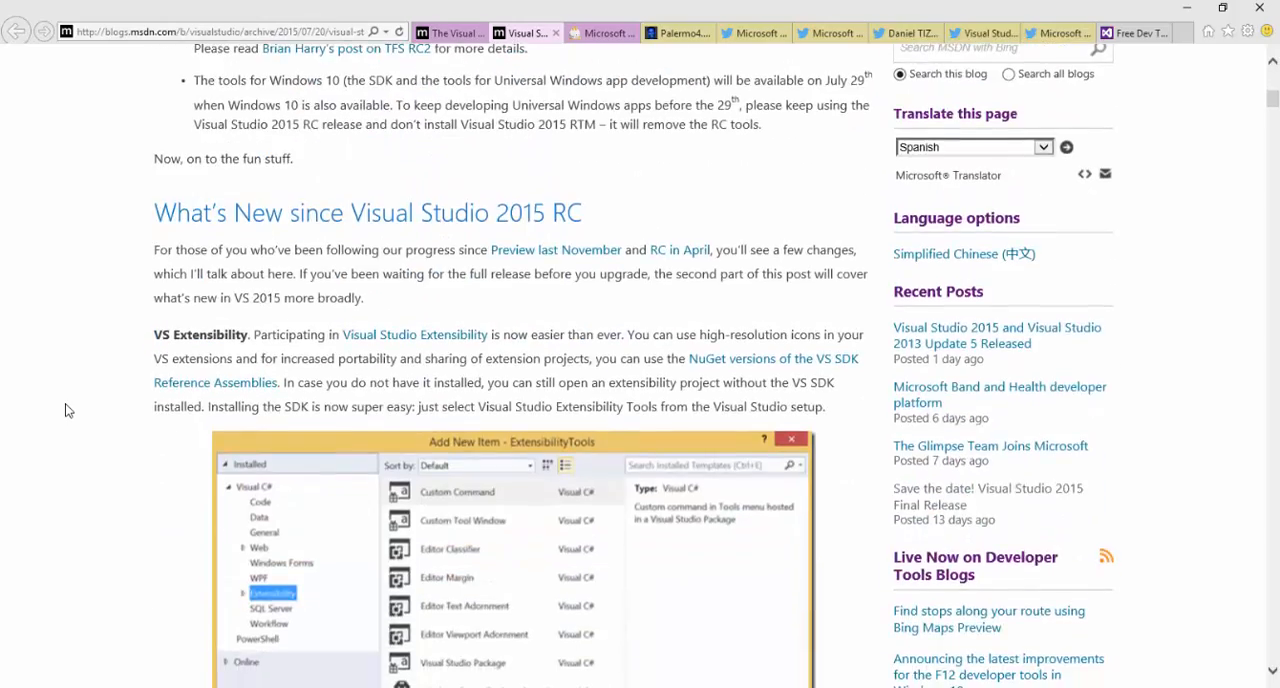
{"action": "scroll", "scroll_direction": "down", "scroll_amount": 3}
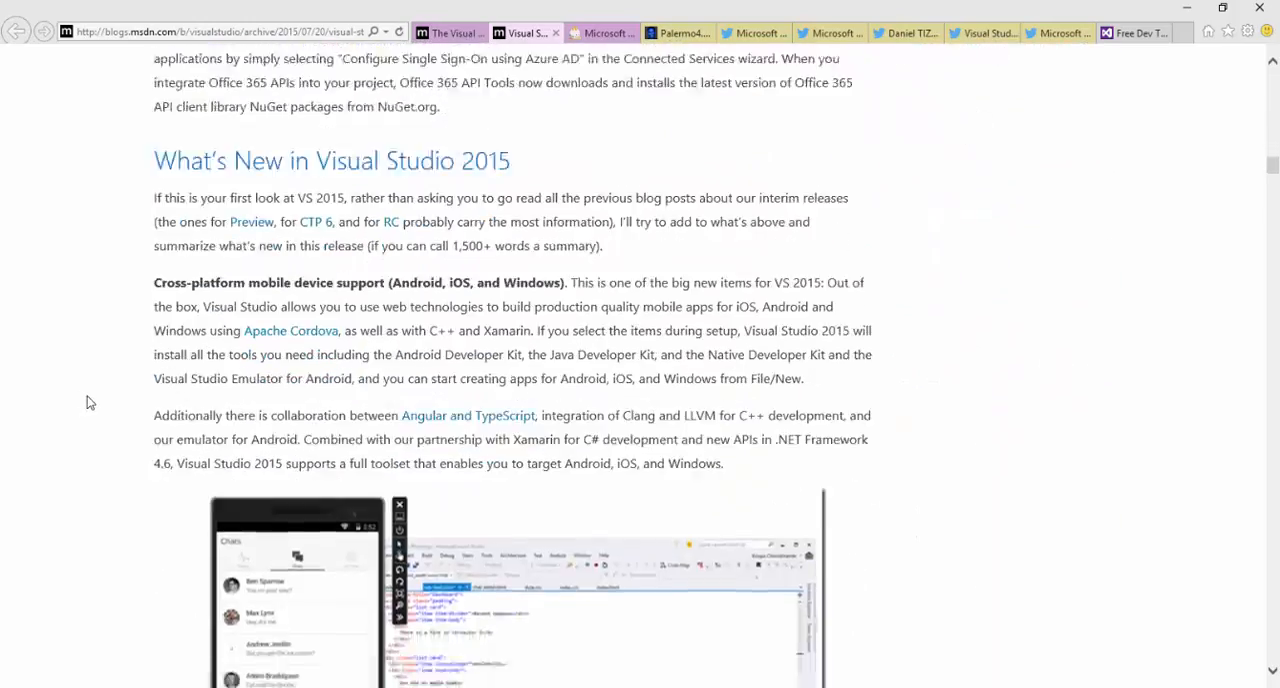
{"action": "scroll", "scroll_direction": "down", "scroll_amount": 3}
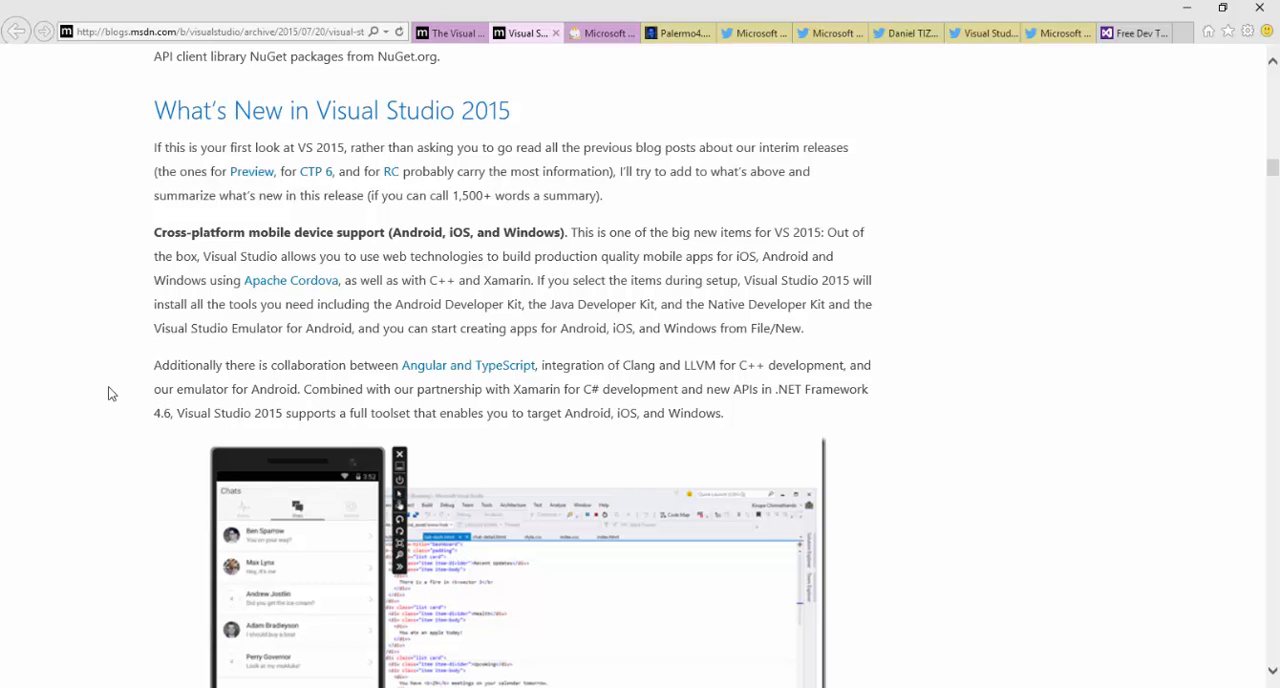
{"action": "scroll", "scroll_direction": "down", "scroll_amount": 3}
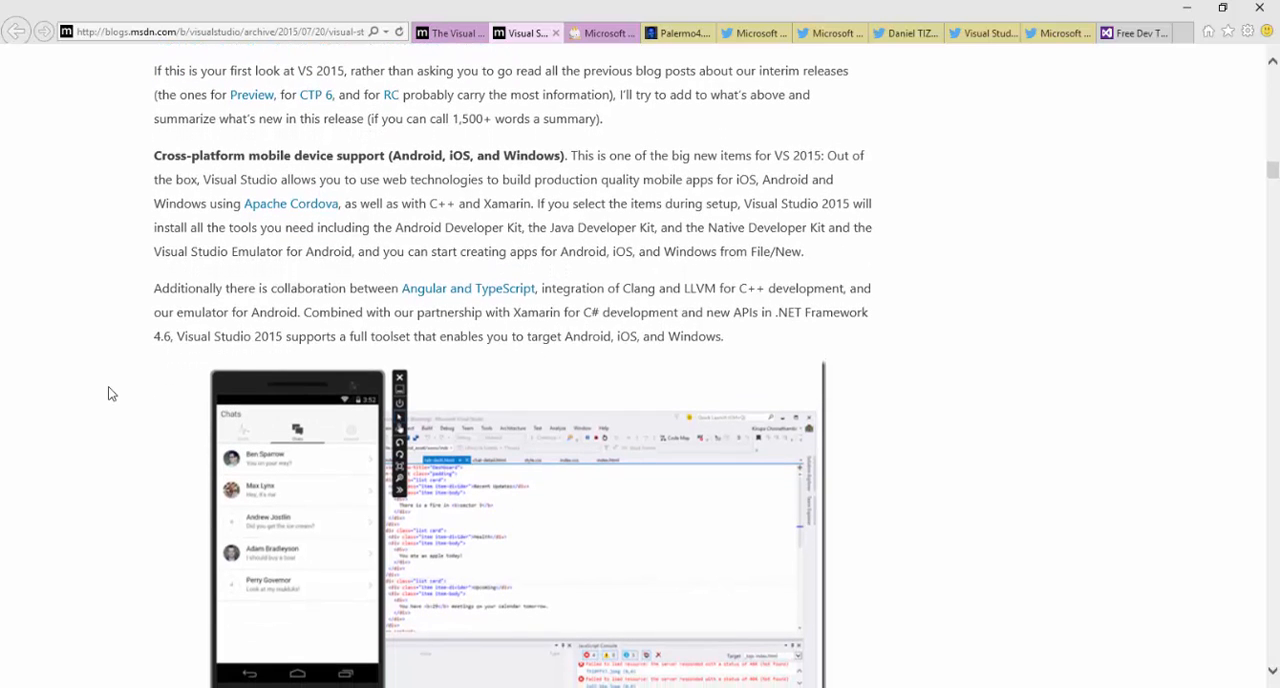
{"action": "scroll", "scroll_direction": "down", "scroll_amount": 3}
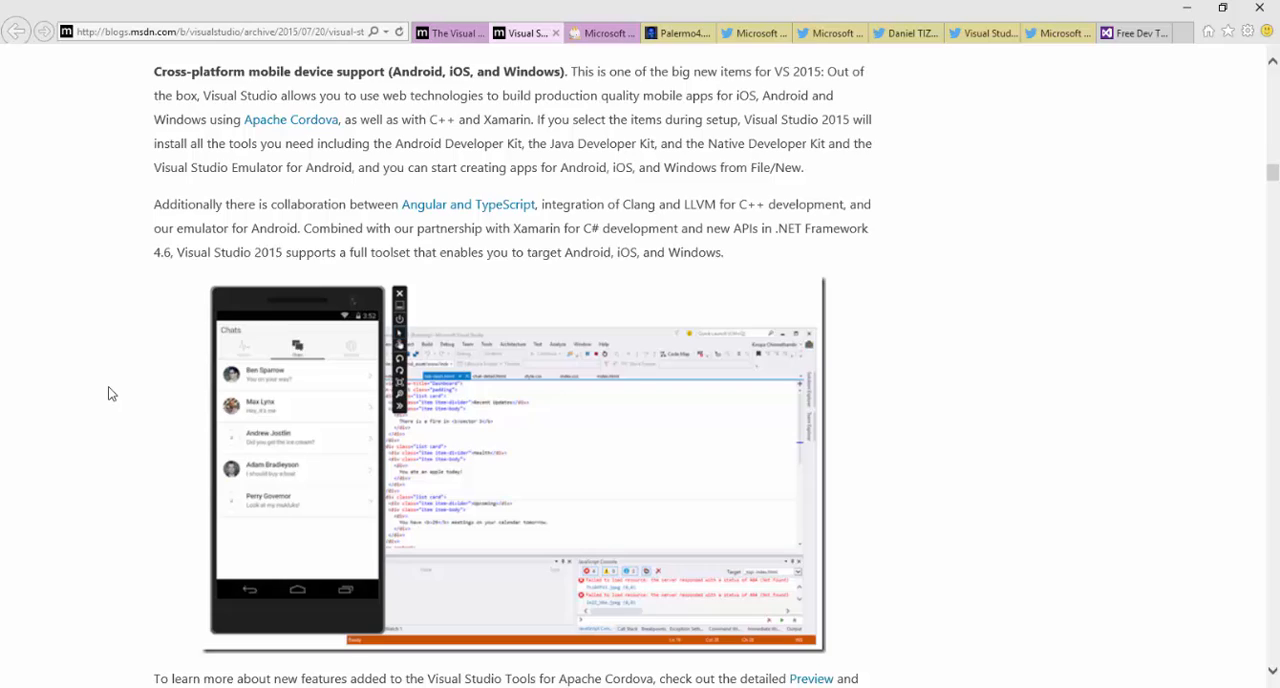
{"action": "scroll", "scroll_direction": "down", "scroll_amount": 3}
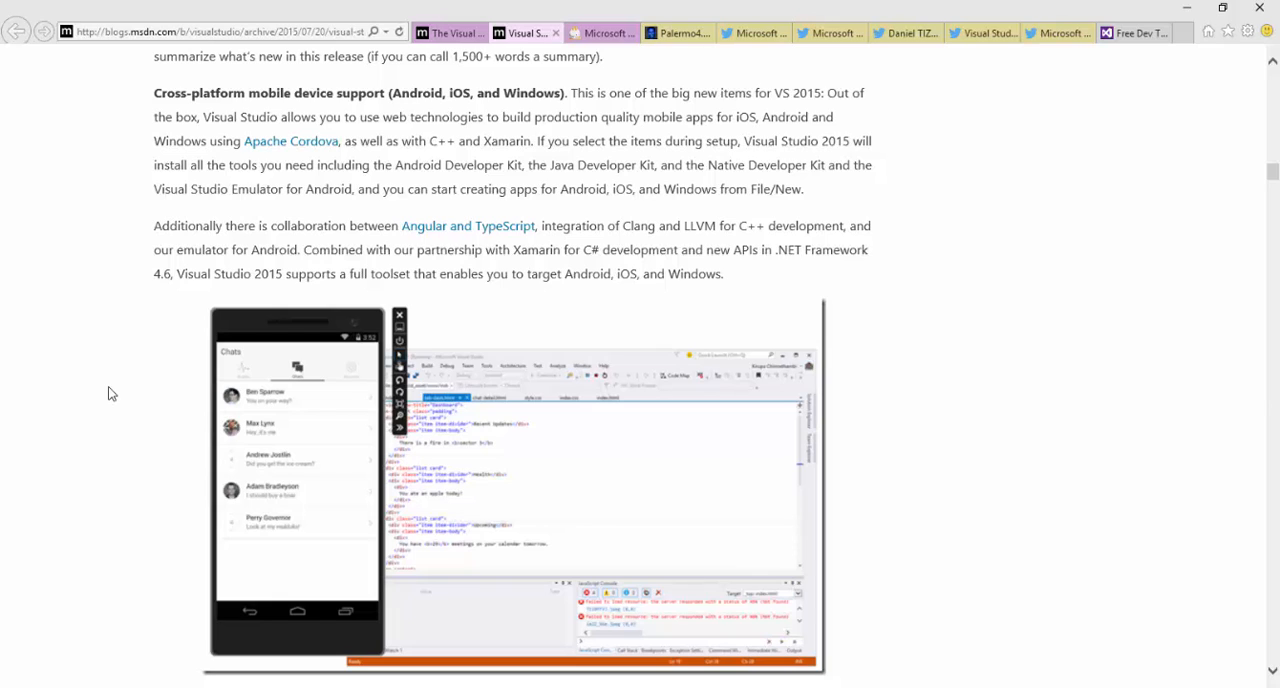
{"action": "mouse_move", "coordinate": [276, 290]}
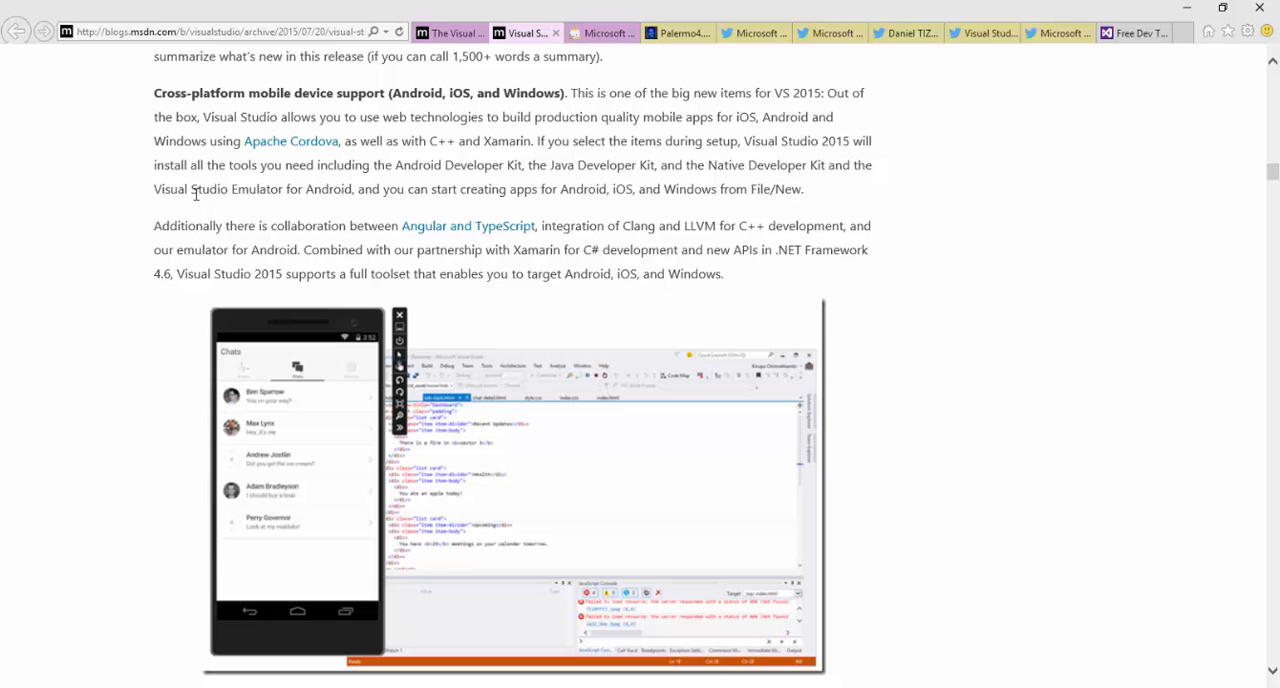
{"action": "mouse_move", "coordinate": [140, 292]}
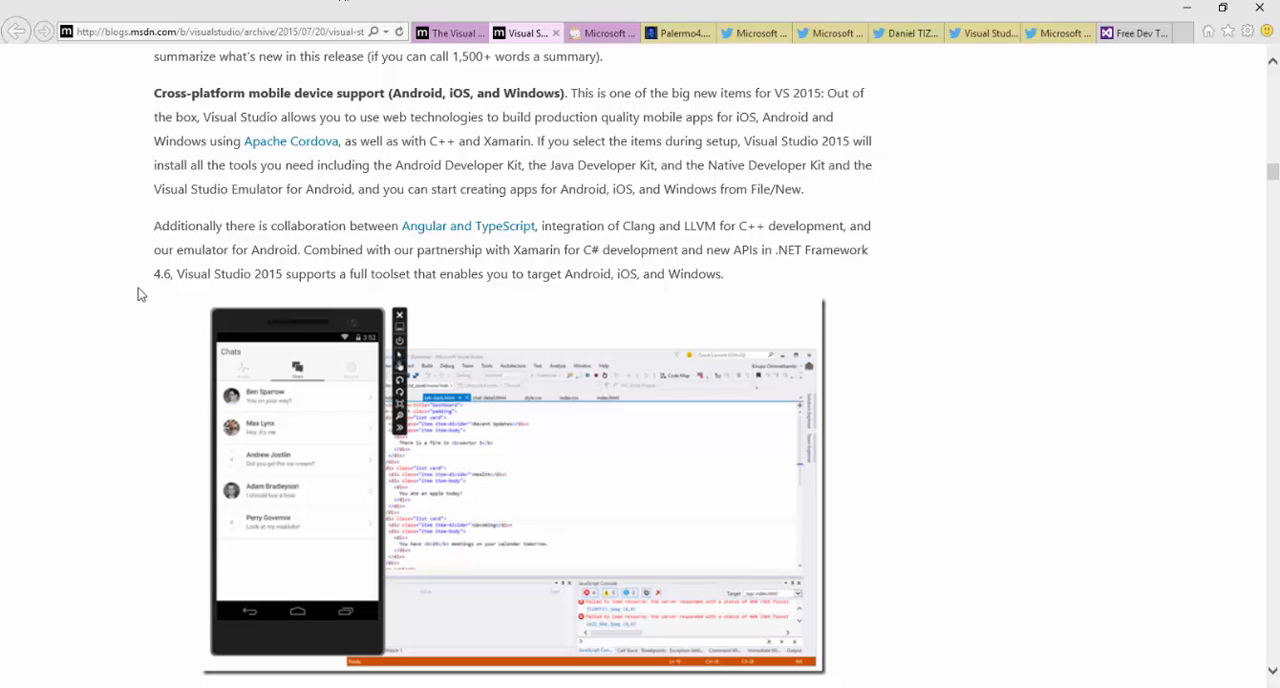
- Scroll through Node.js tools, .NET 2015 and VS Code down to the Download section and author sign-off
{"action": "scroll", "scroll_direction": "down", "scroll_amount": 3}
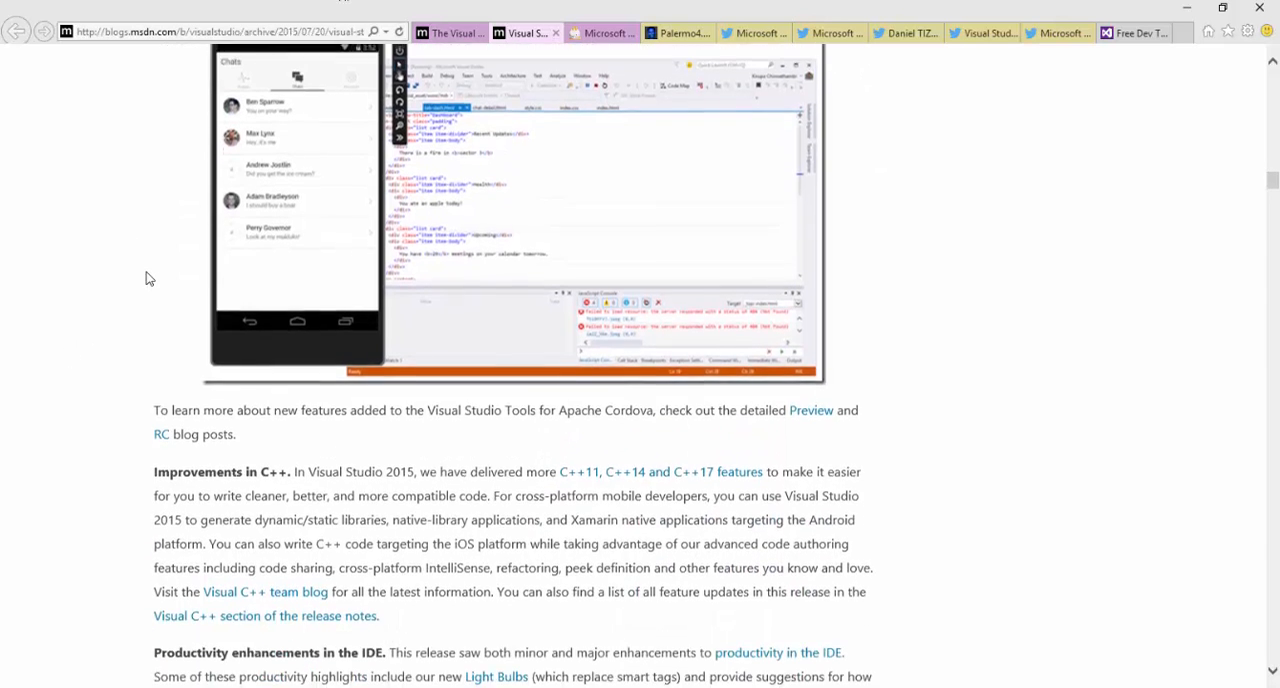
{"action": "scroll", "scroll_direction": "down", "scroll_amount": 3}
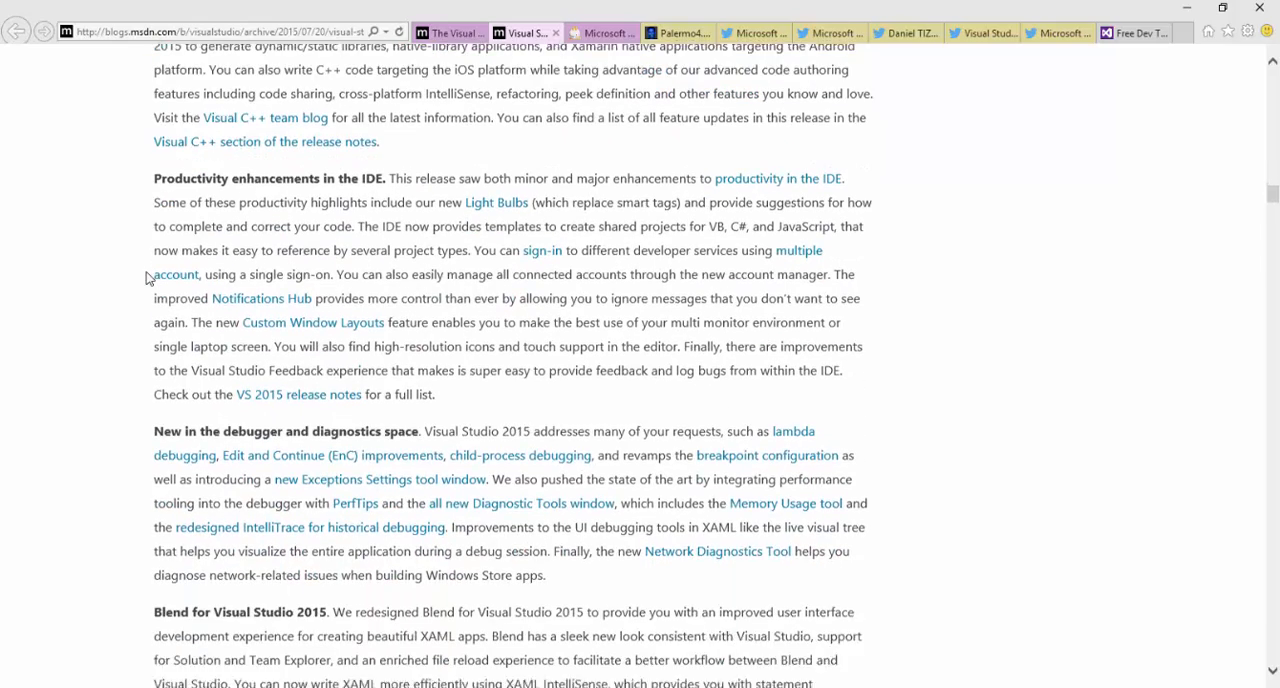
{"action": "scroll", "scroll_direction": "down", "scroll_amount": 3}
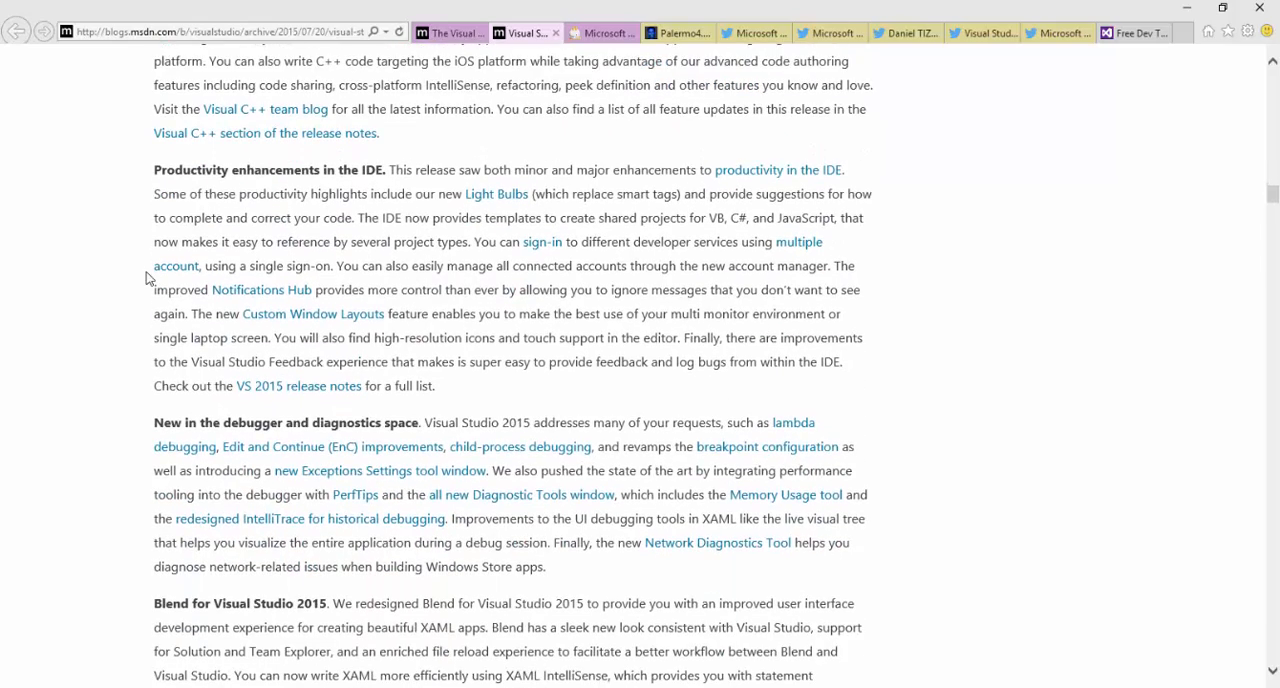
{"action": "scroll", "scroll_direction": "down", "scroll_amount": 3}
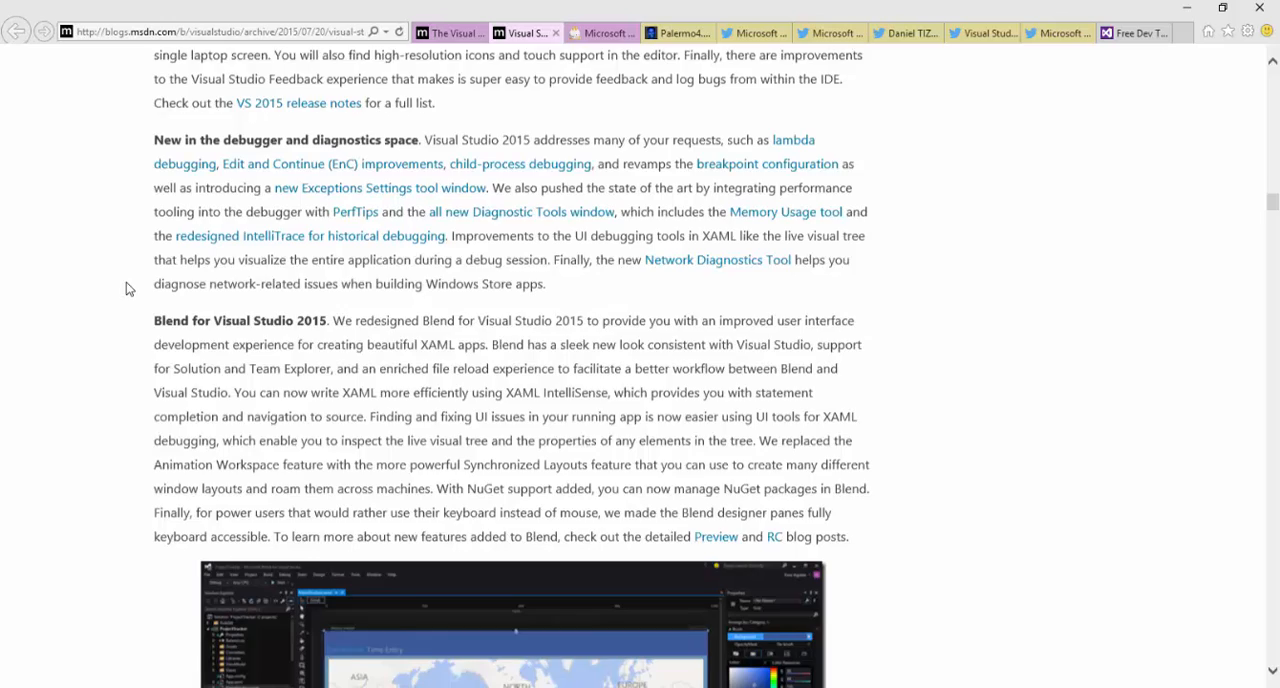
{"action": "scroll", "scroll_direction": "down", "scroll_amount": 3}
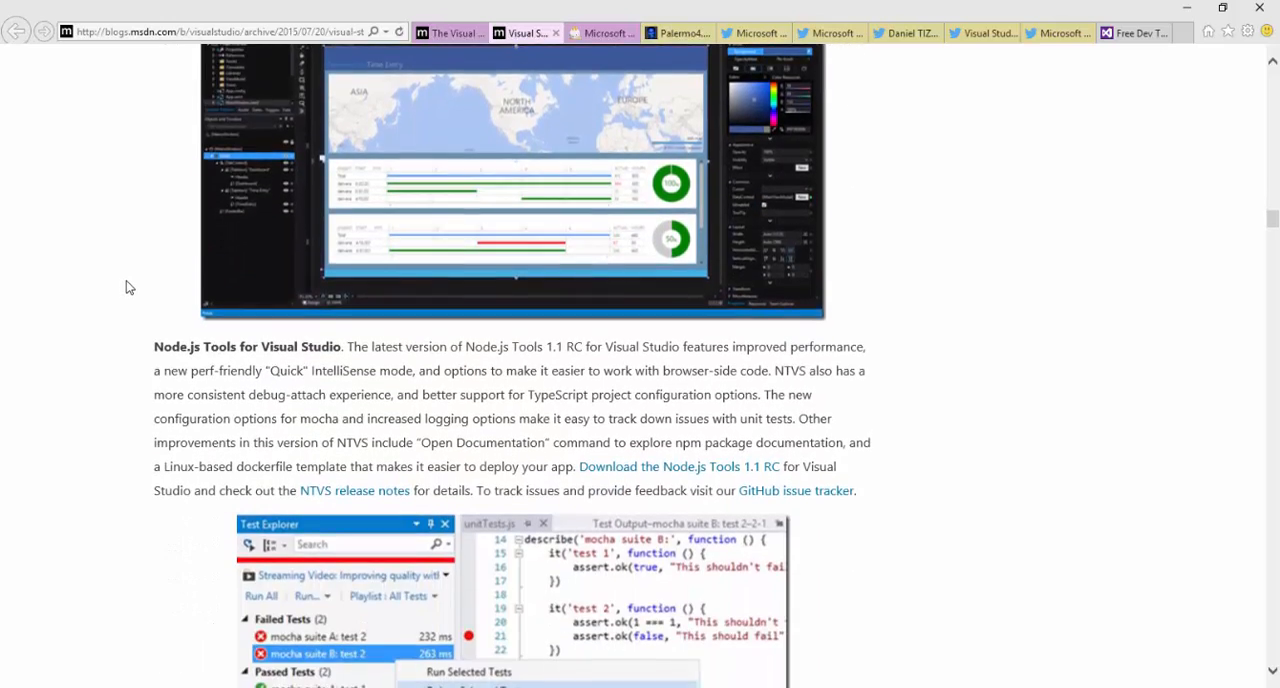
{"action": "scroll", "scroll_direction": "down", "scroll_amount": 3}
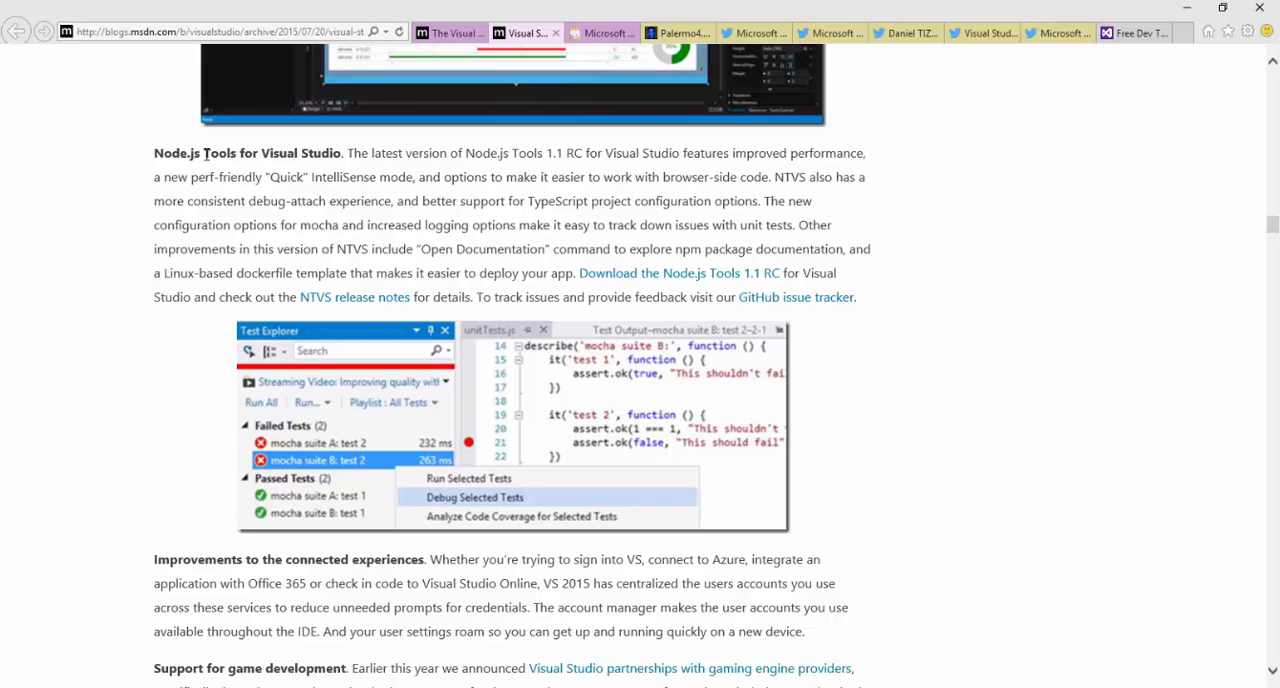
{"action": "scroll", "scroll_direction": "down", "scroll_amount": 3}
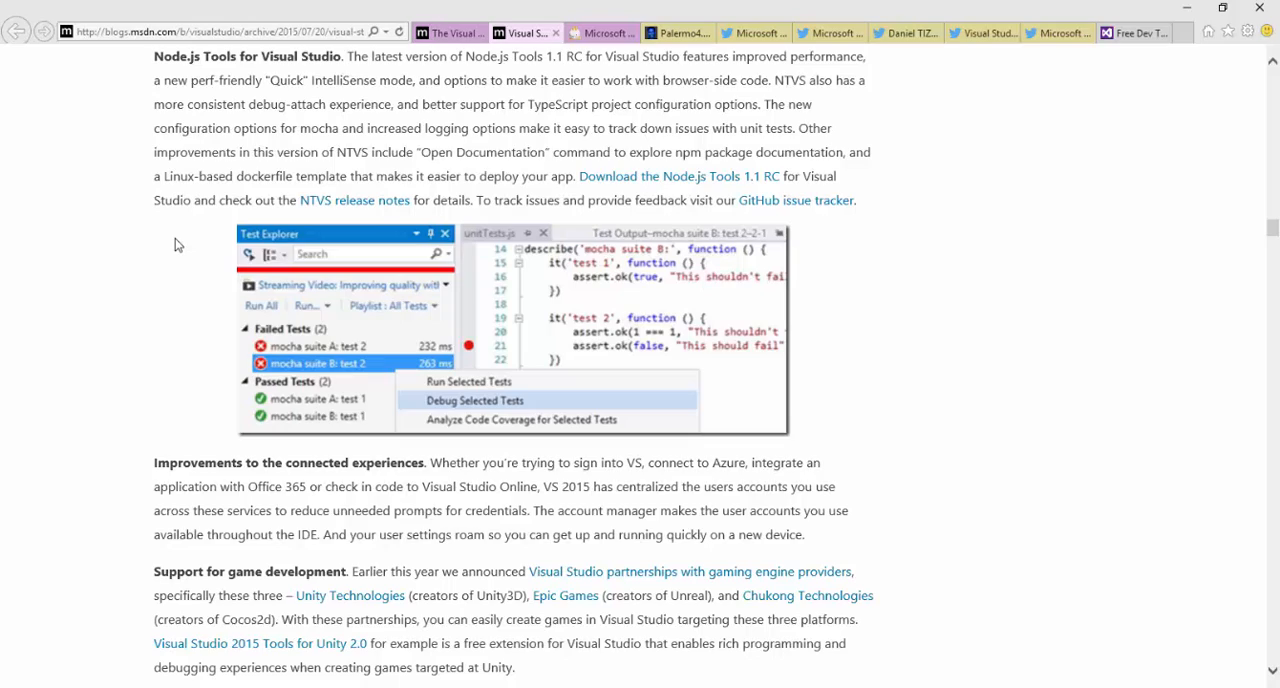
{"action": "scroll", "scroll_direction": "down", "scroll_amount": 3}
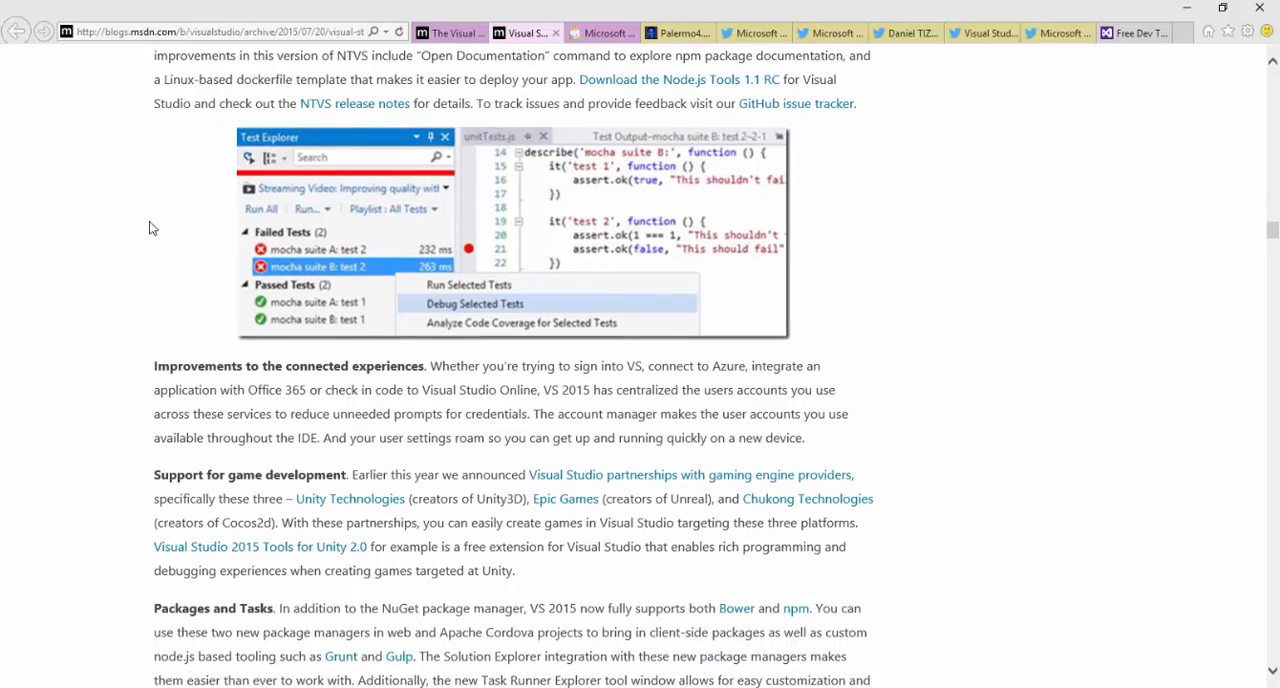
{"action": "scroll", "scroll_direction": "down", "scroll_amount": 3}
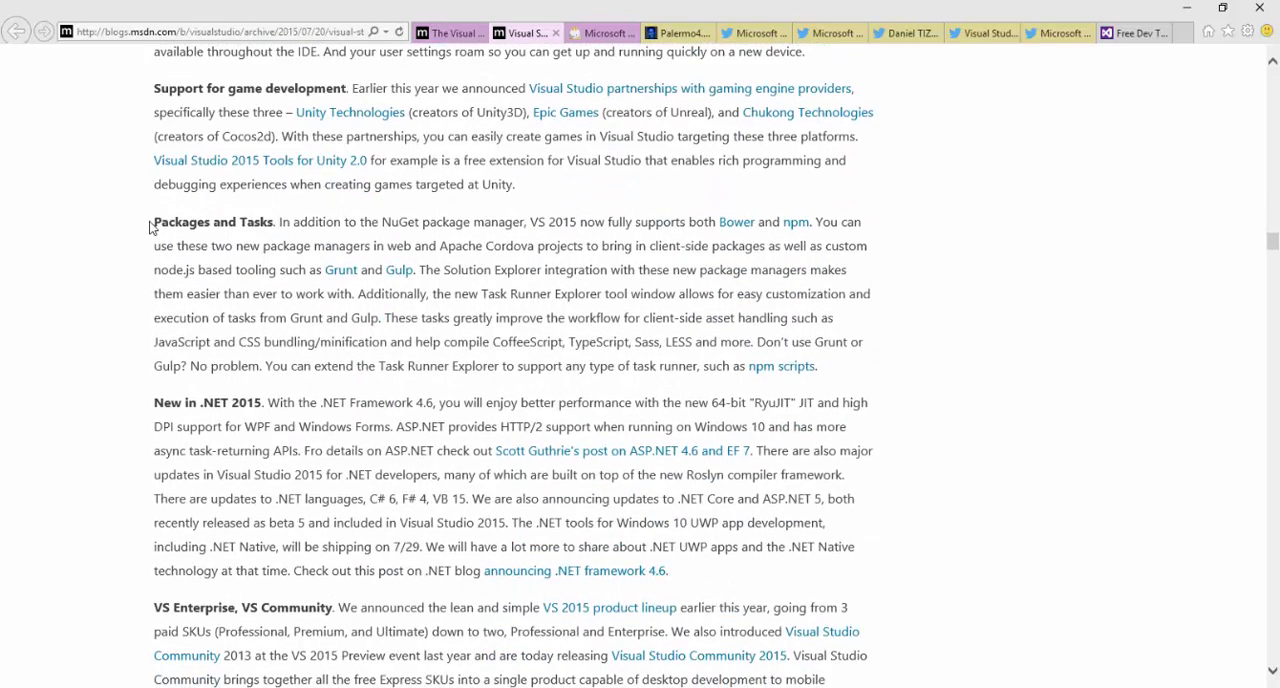
{"action": "scroll", "scroll_direction": "down", "scroll_amount": 3}
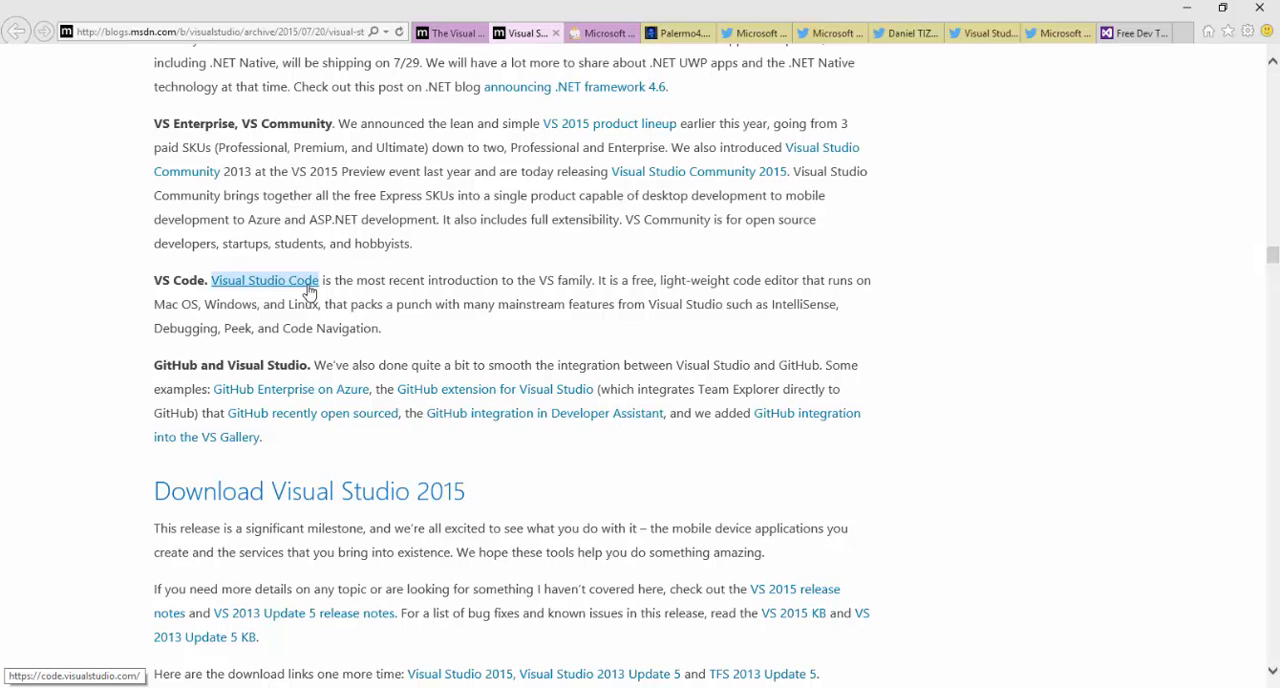
{"action": "mouse_move", "coordinate": [128, 452]}
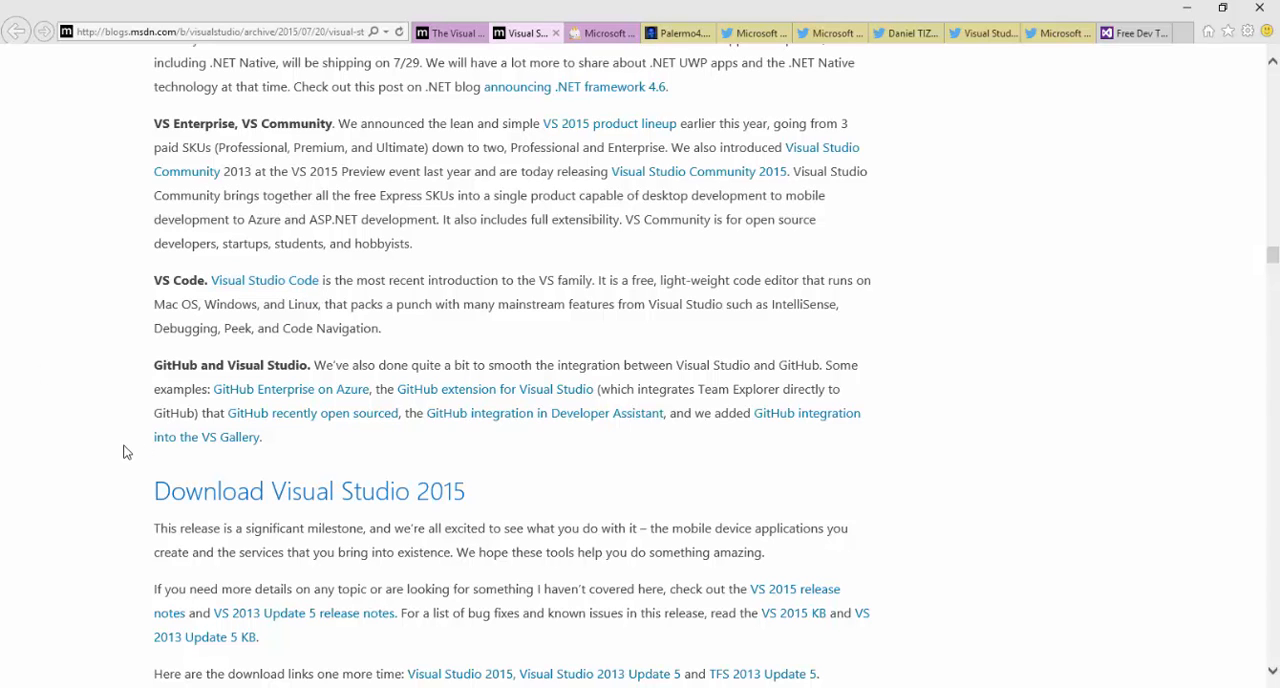
{"action": "scroll", "scroll_direction": "down", "scroll_amount": 3}
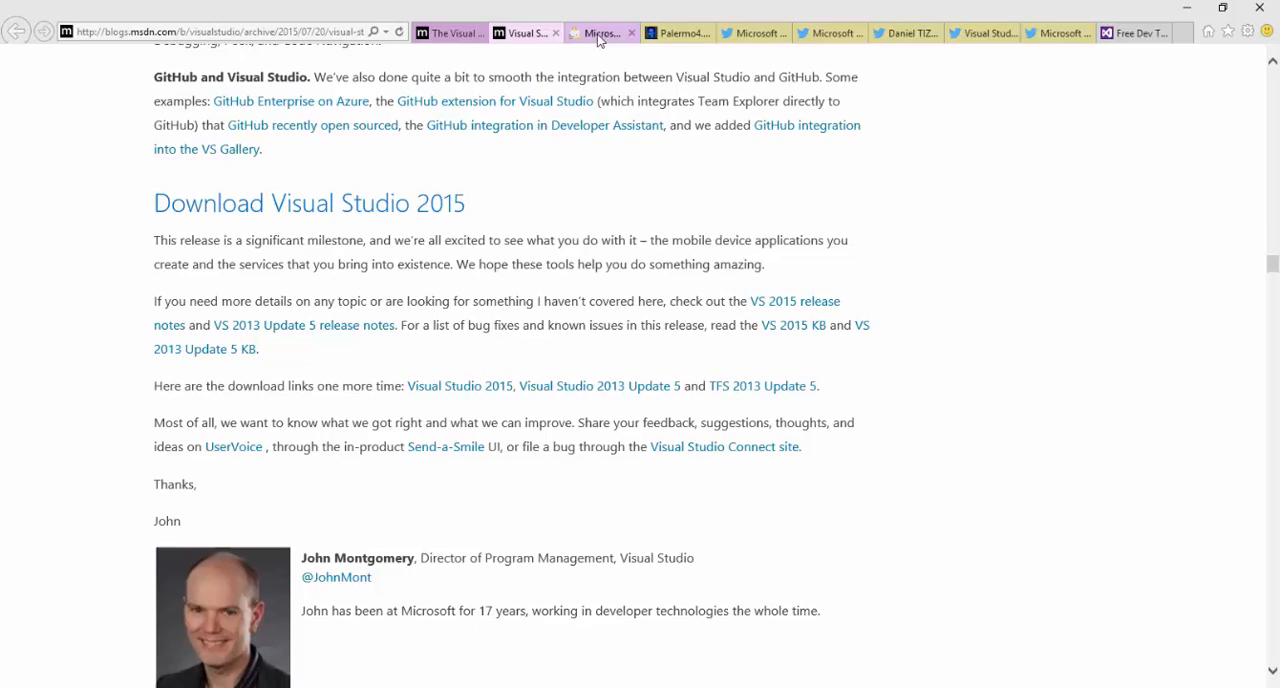
- Show the Microsoft Developer tweet about the modeless NuGet dialog in VS2015
{"action": "left_click", "coordinate": [676, 32]}
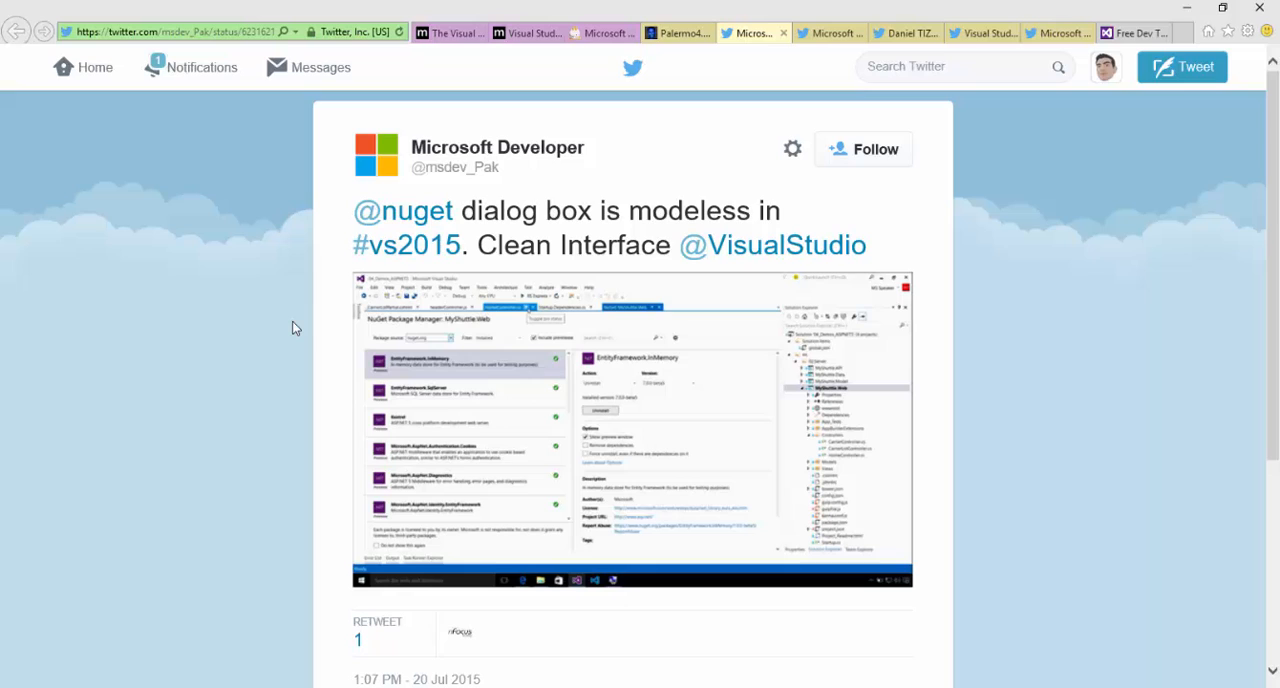
- Show the Microsoft Developer tweet on live XAML inspection with its XAML Spy screenshot
{"action": "left_click", "coordinate": [828, 32]}
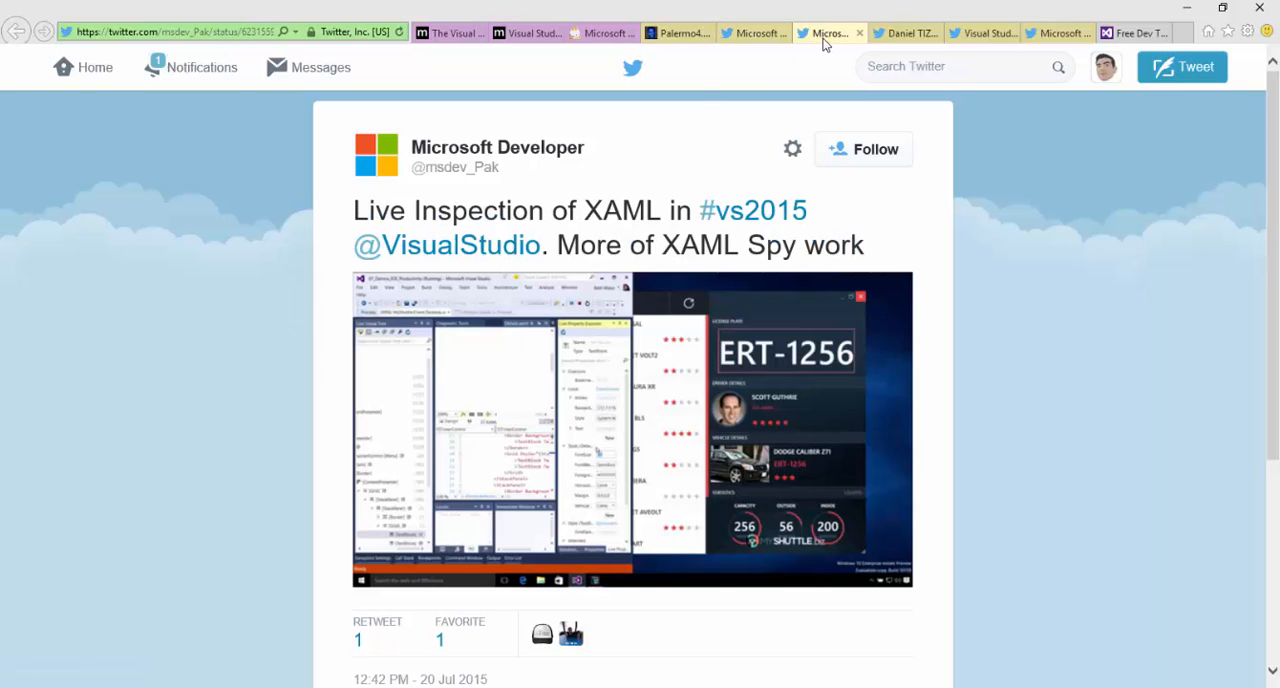
{"action": "mouse_move", "coordinate": [204, 310]}
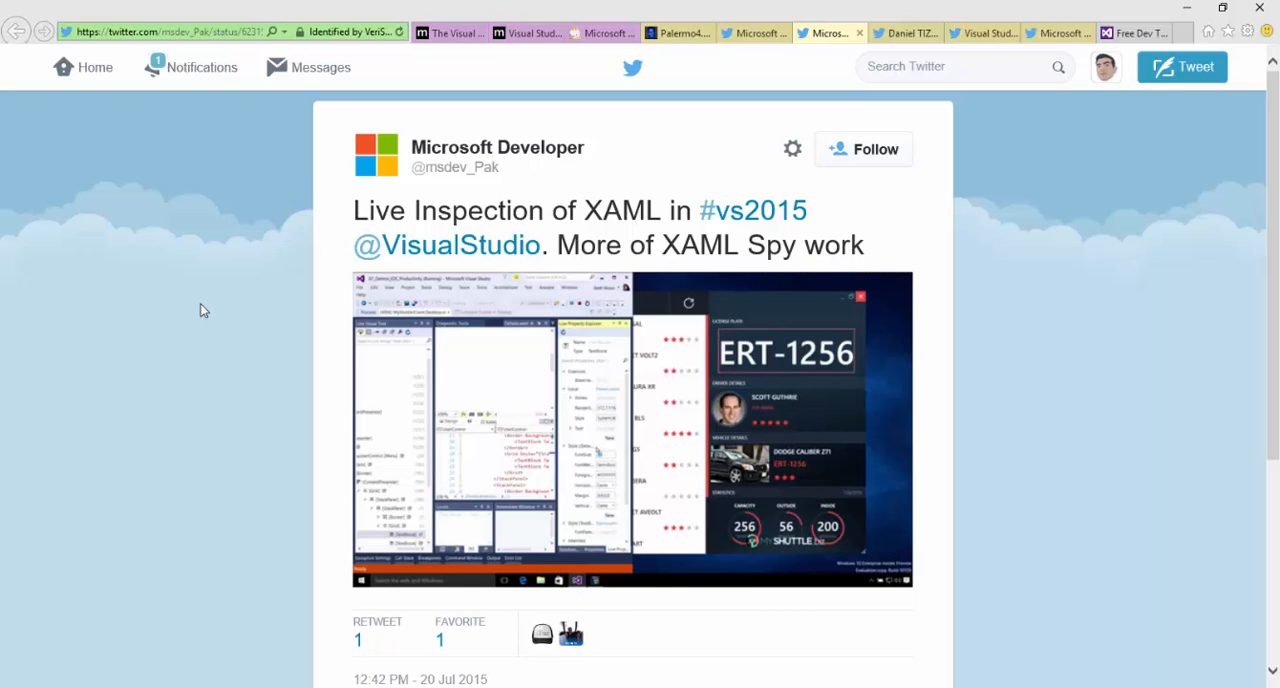
{"action": "mouse_move", "coordinate": [316, 270]}
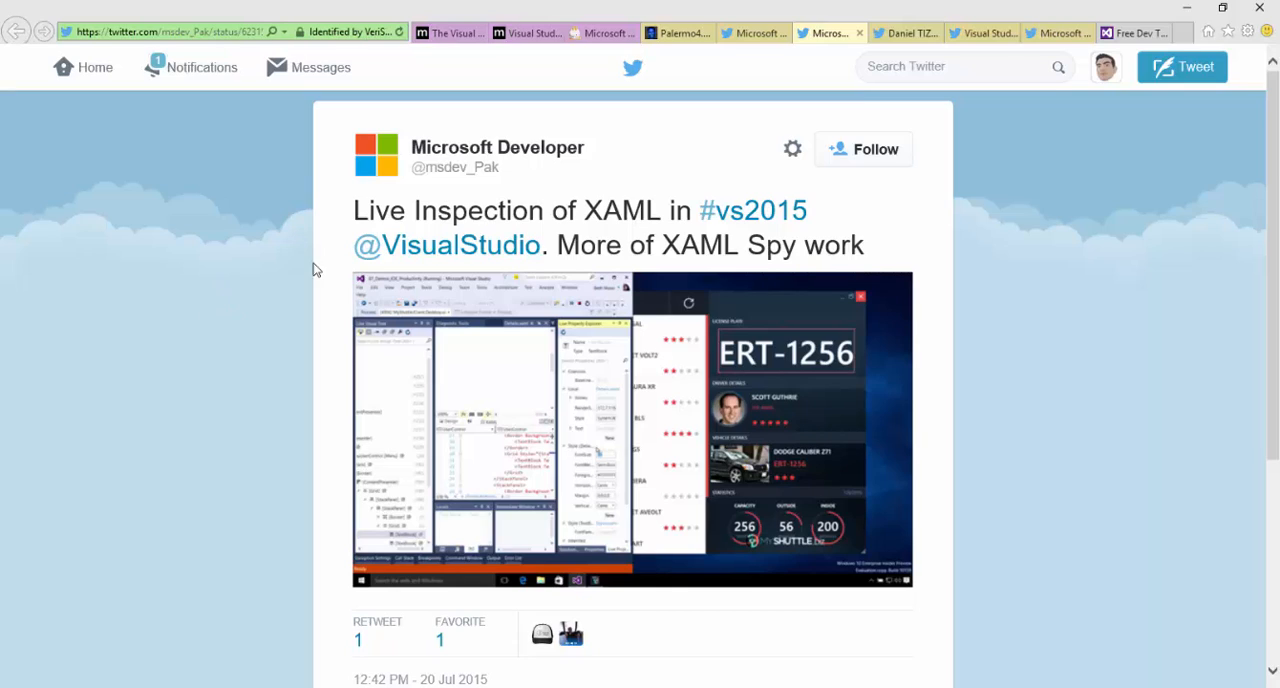
{"action": "mouse_move", "coordinate": [392, 196]}
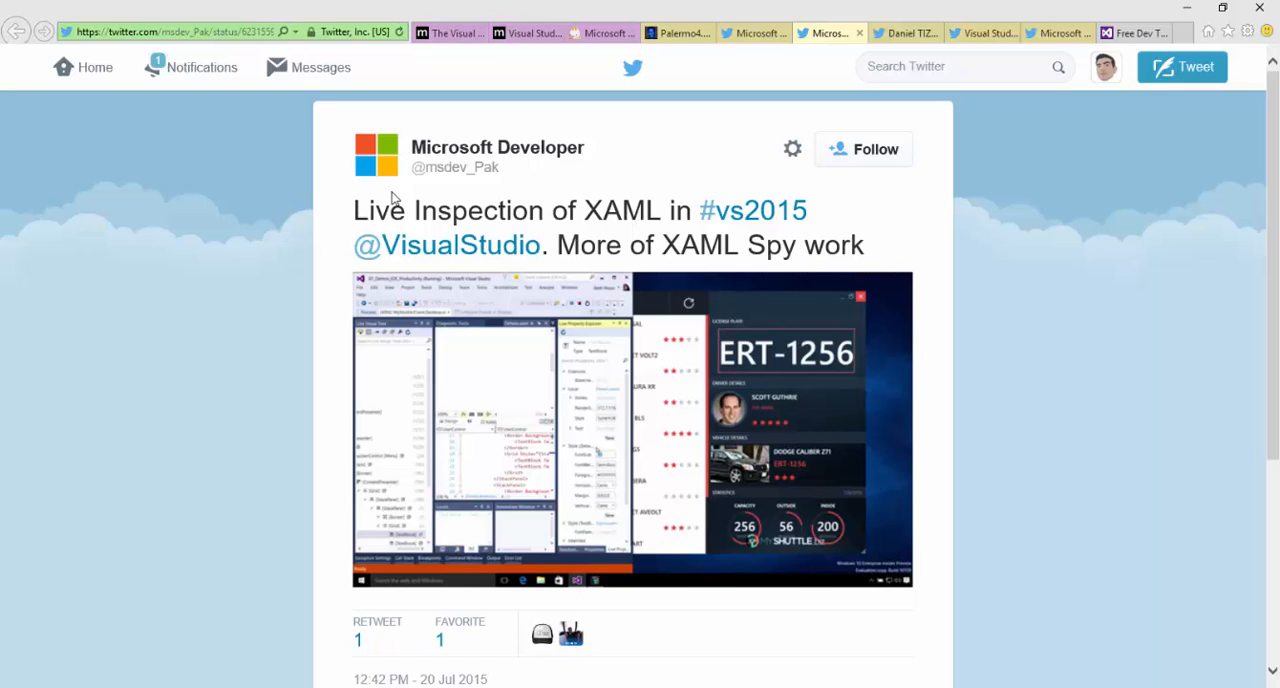
{"action": "mouse_move", "coordinate": [592, 410]}
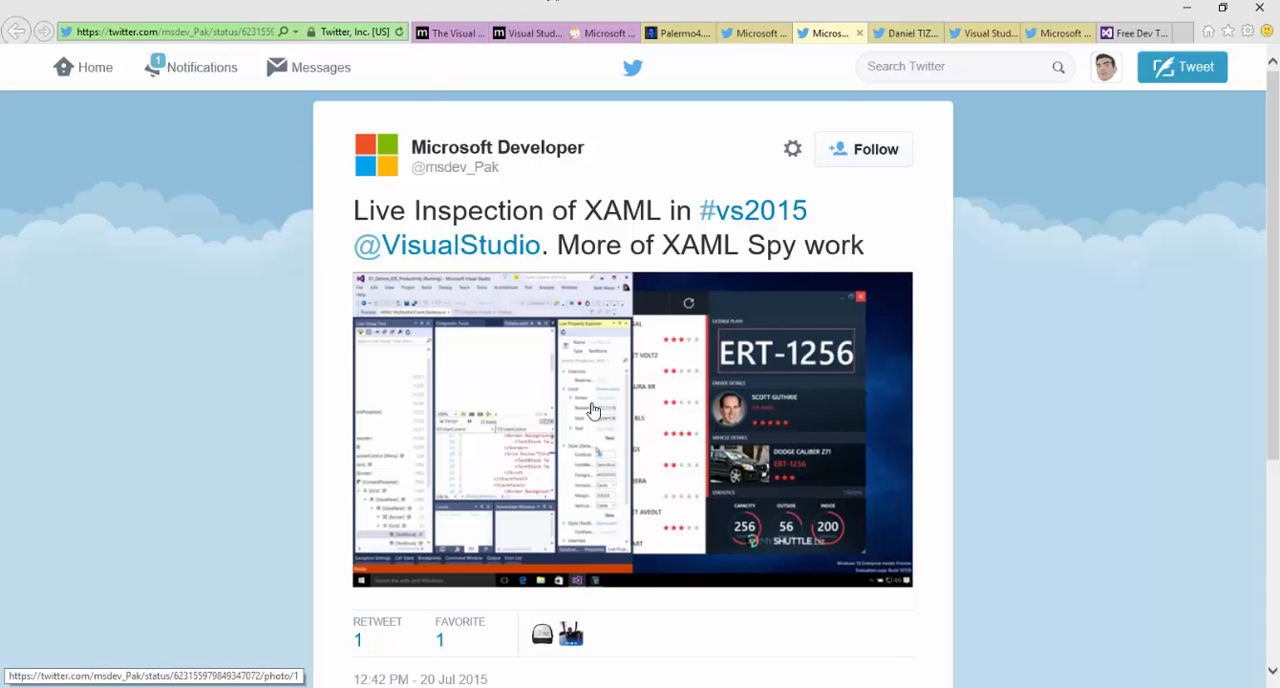
{"action": "mouse_move", "coordinate": [844, 360]}
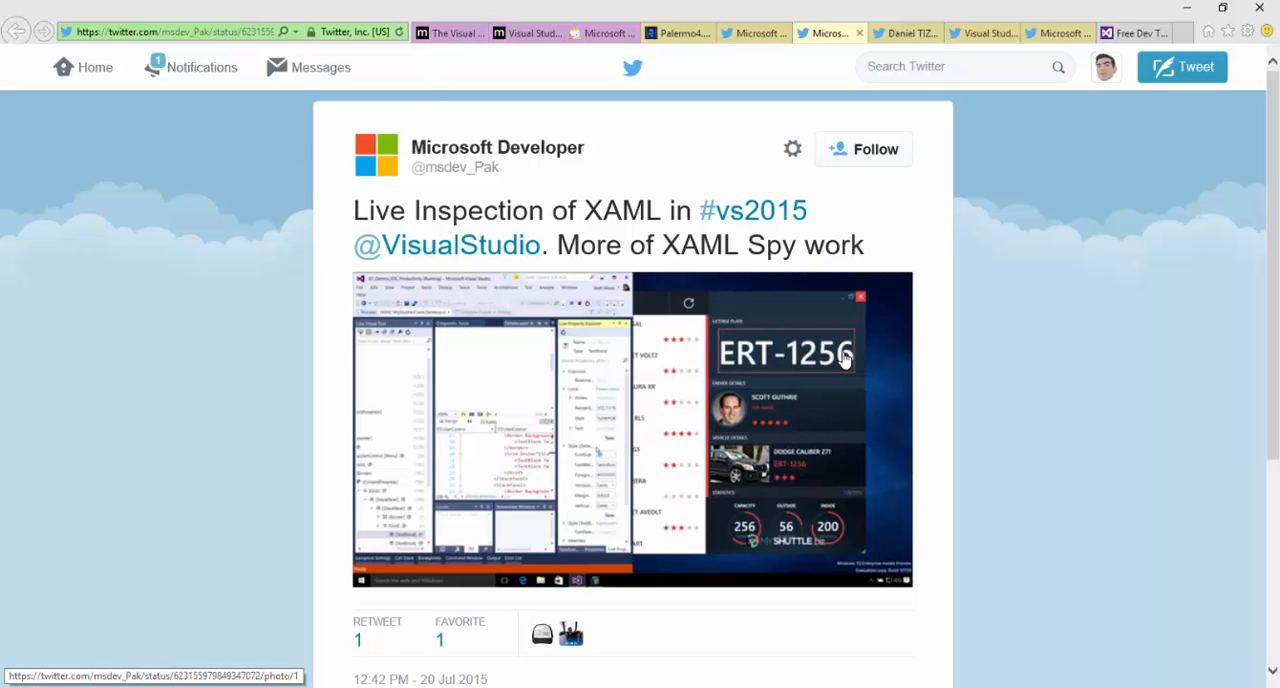
{"action": "mouse_move", "coordinate": [830, 358]}
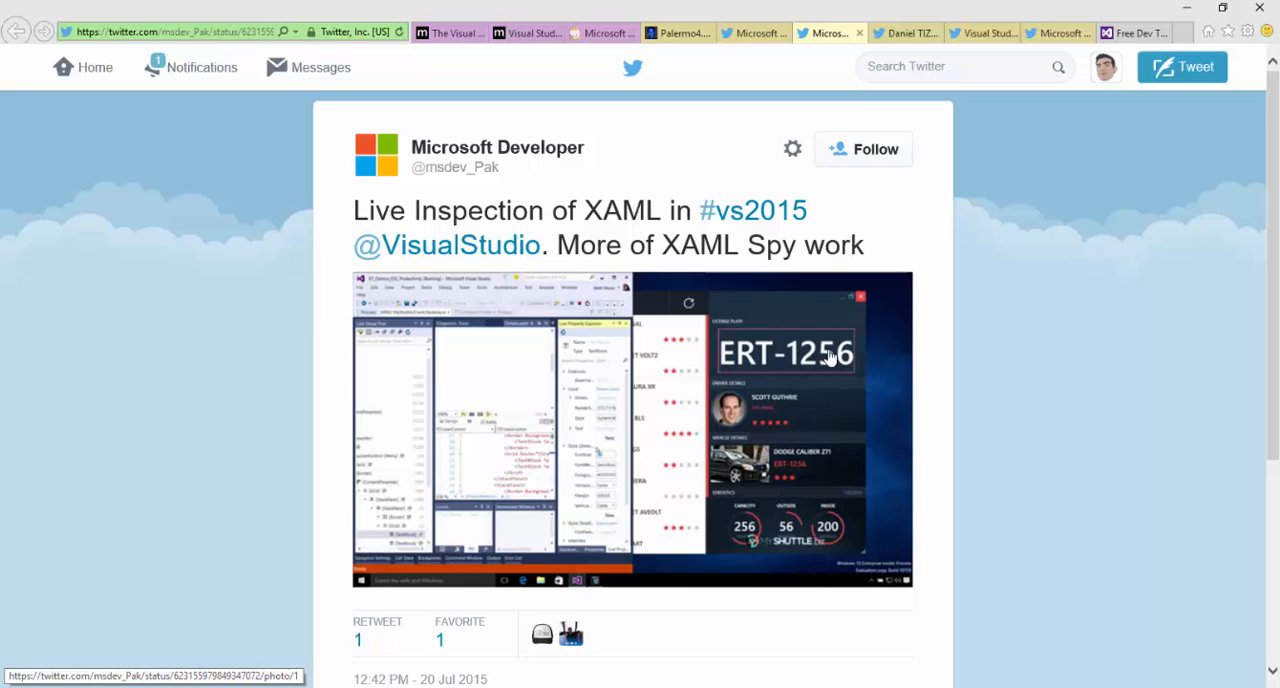
{"action": "mouse_move", "coordinate": [652, 372]}
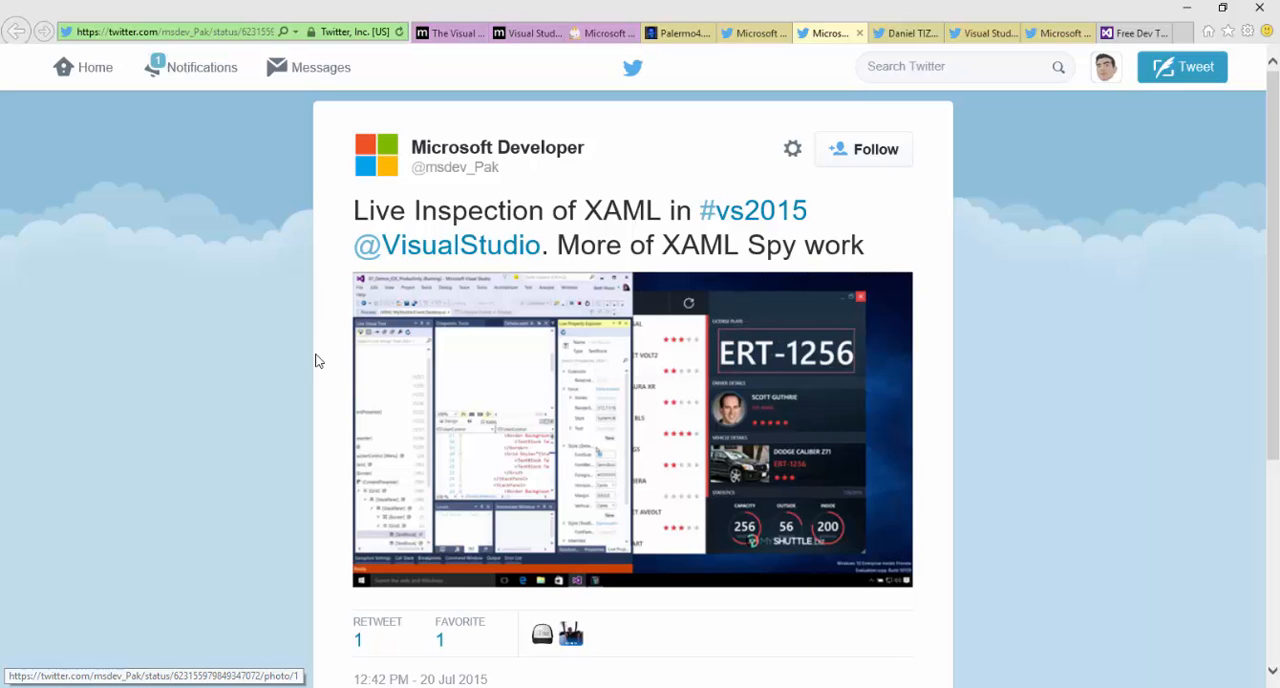
- Show the Daniel Tizon tweet on lambda debugging in VS2015 with its code screenshot
{"action": "left_click", "coordinate": [902, 32]}
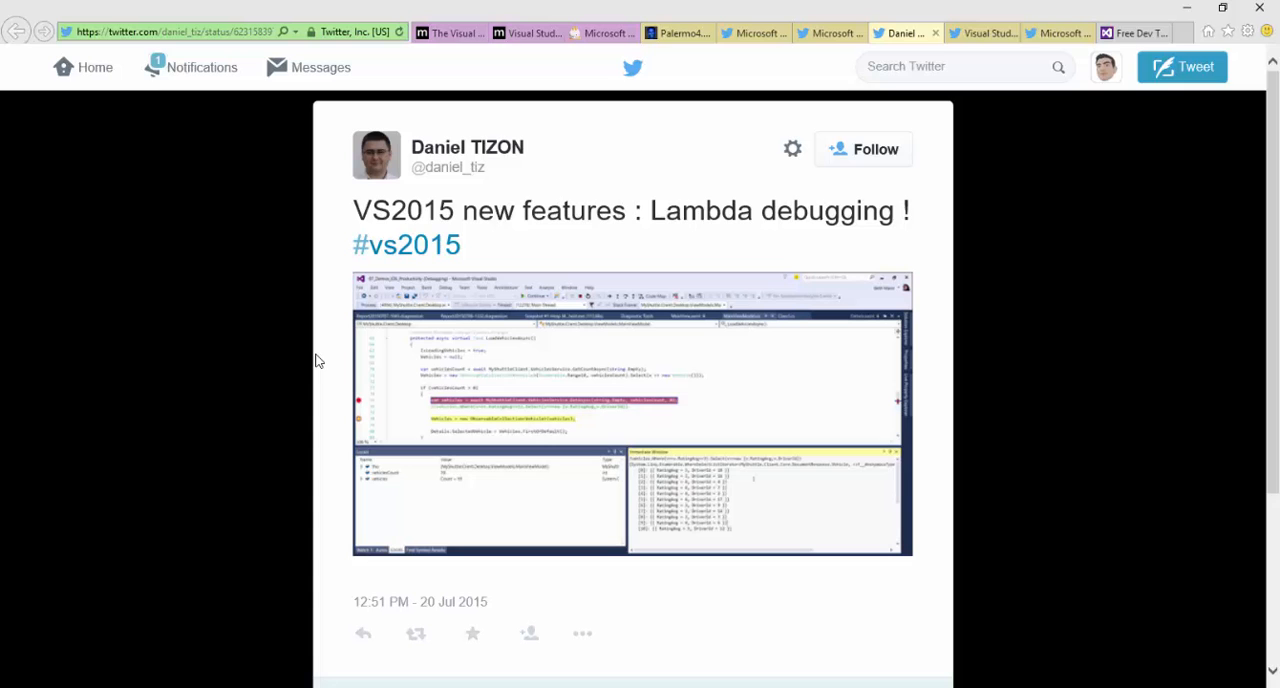
{"action": "mouse_move", "coordinate": [276, 294]}
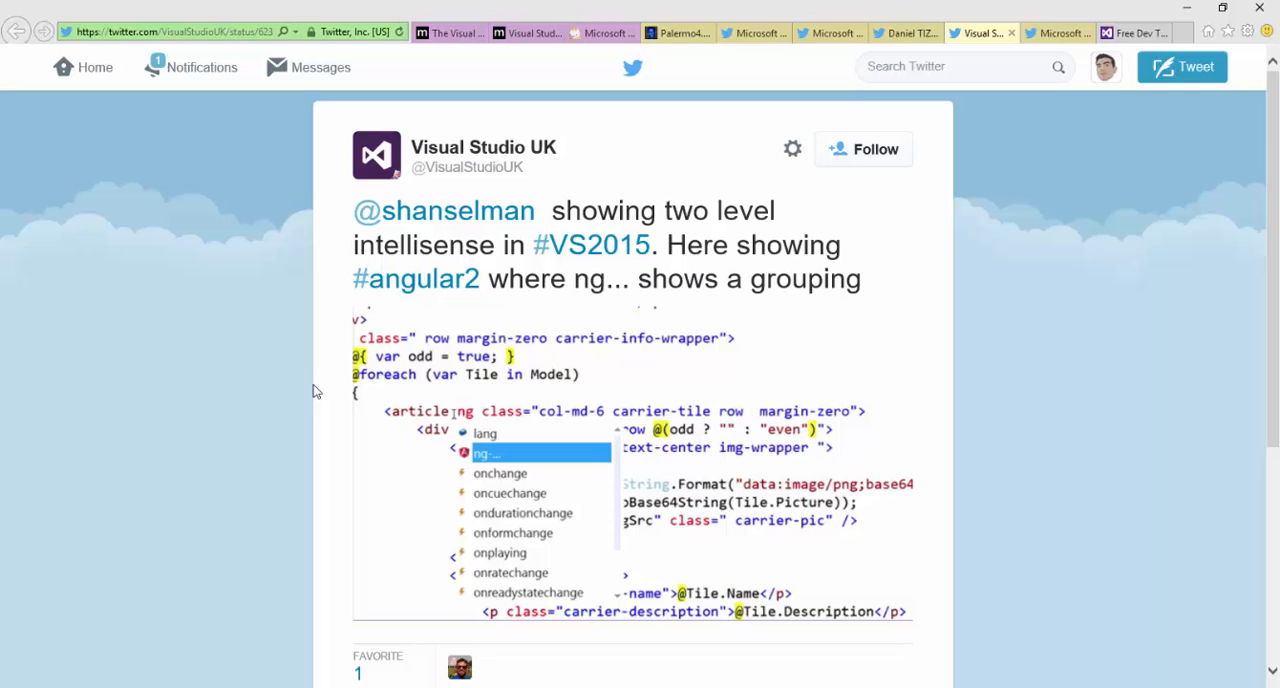
{"action": "mouse_move", "coordinate": [1010, 88]}
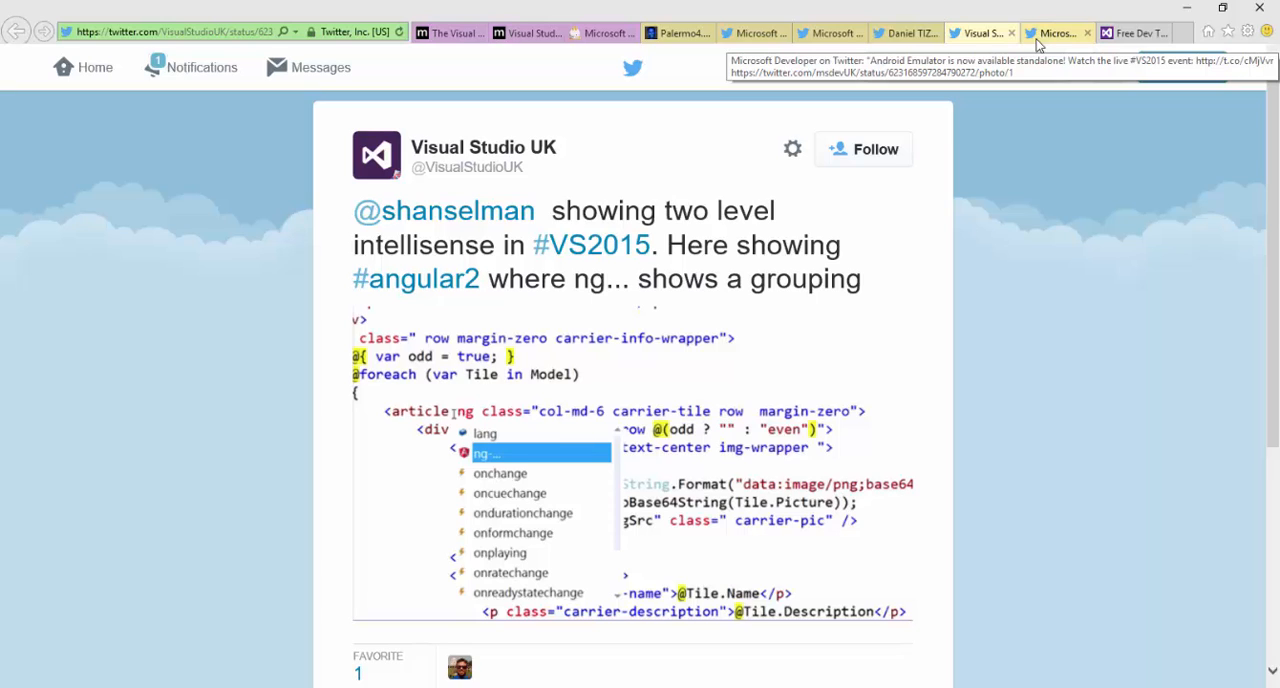
- Show the Microsoft Developer tweet announcing the standalone Android Emulator
{"action": "left_click", "coordinate": [1056, 32]}
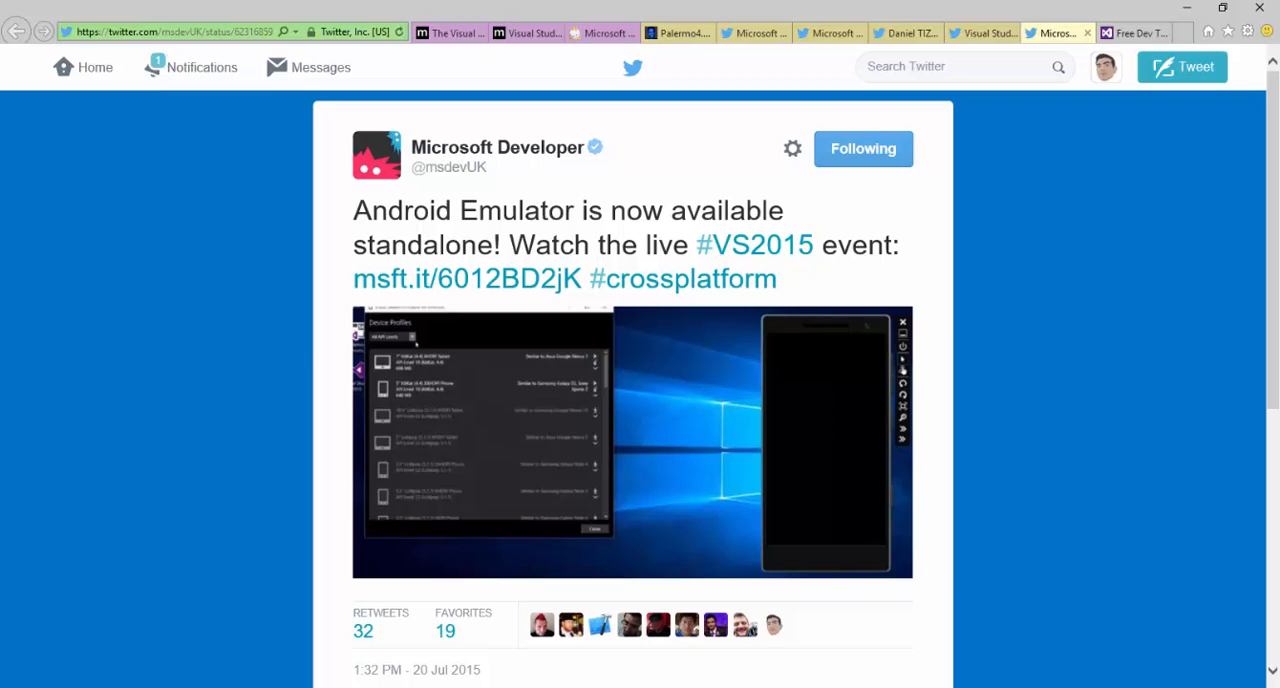
{"action": "mouse_move", "coordinate": [1102, 68]}
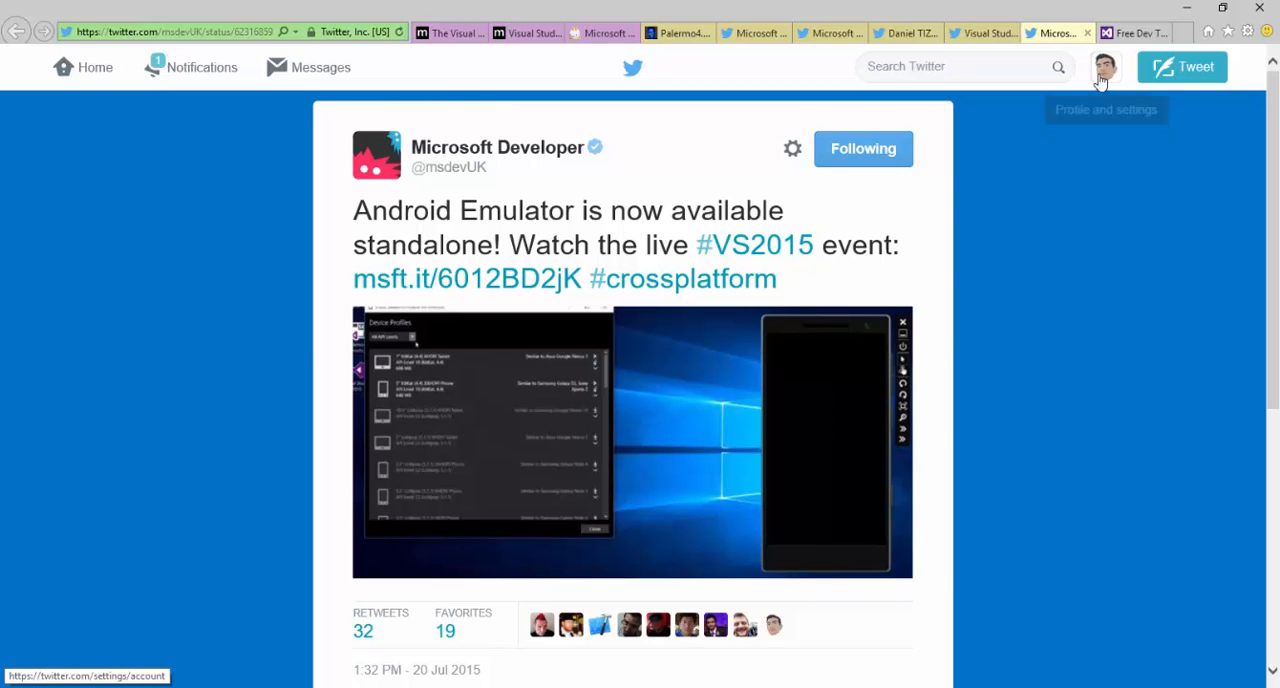
{"action": "mouse_move", "coordinate": [1104, 70]}
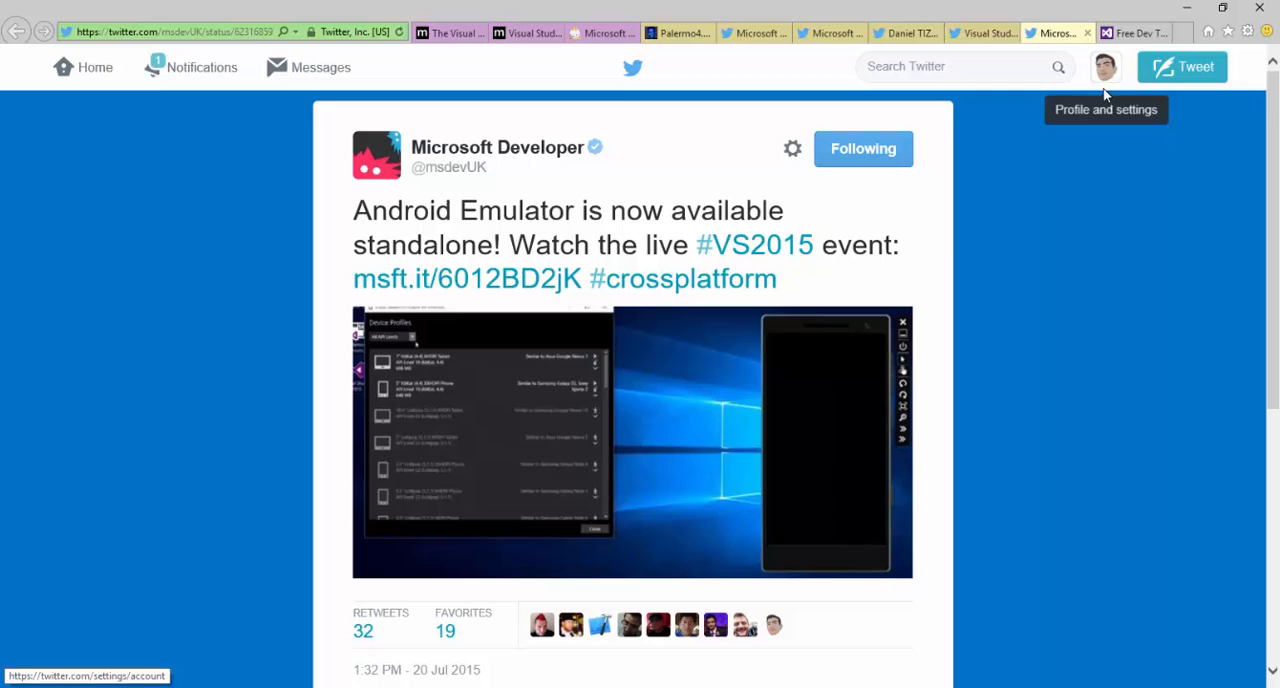
{"action": "mouse_move", "coordinate": [1088, 136]}
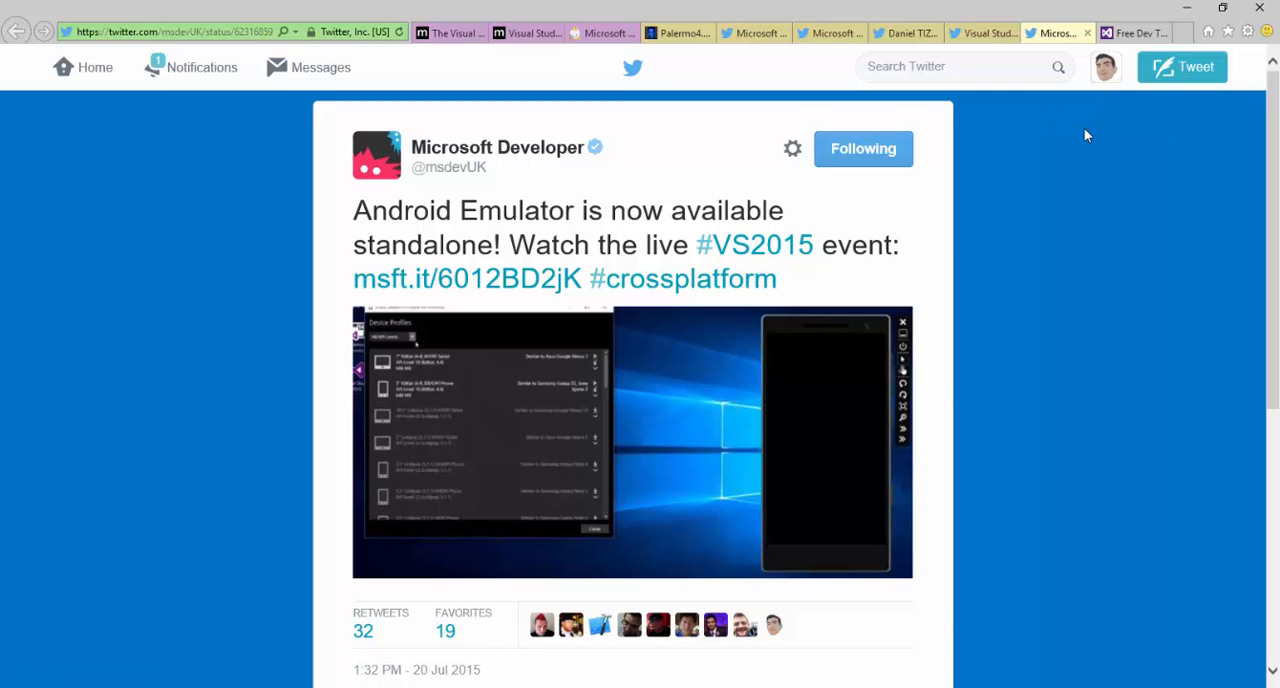
{"action": "mouse_move", "coordinate": [1106, 68]}
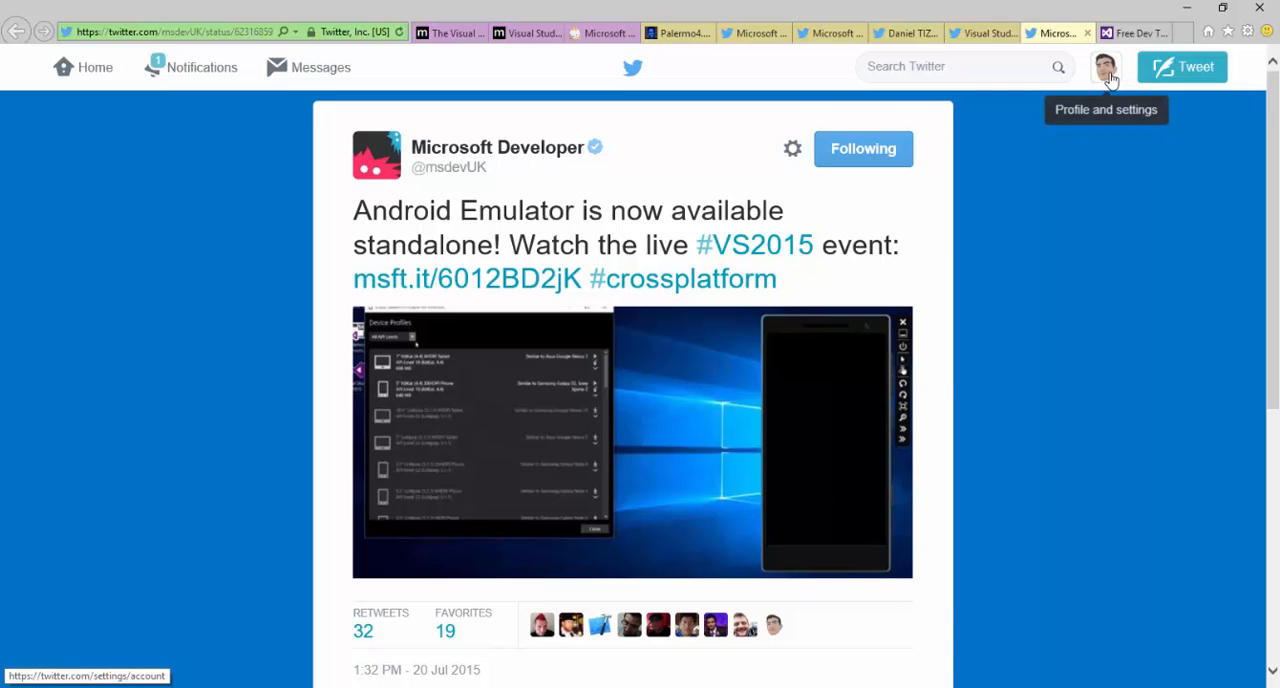
- Go to your own Twitter profile page from the account menu
{"action": "left_click", "coordinate": [1104, 68]}
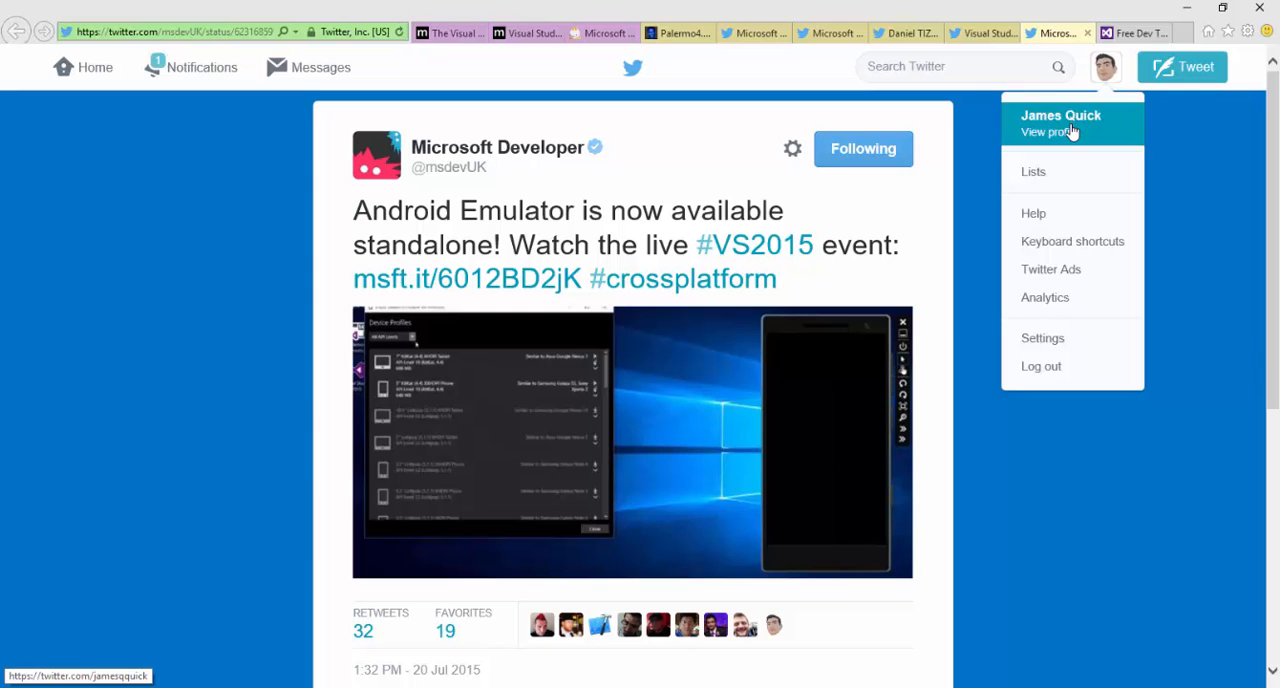
{"action": "left_click", "coordinate": [1046, 132]}
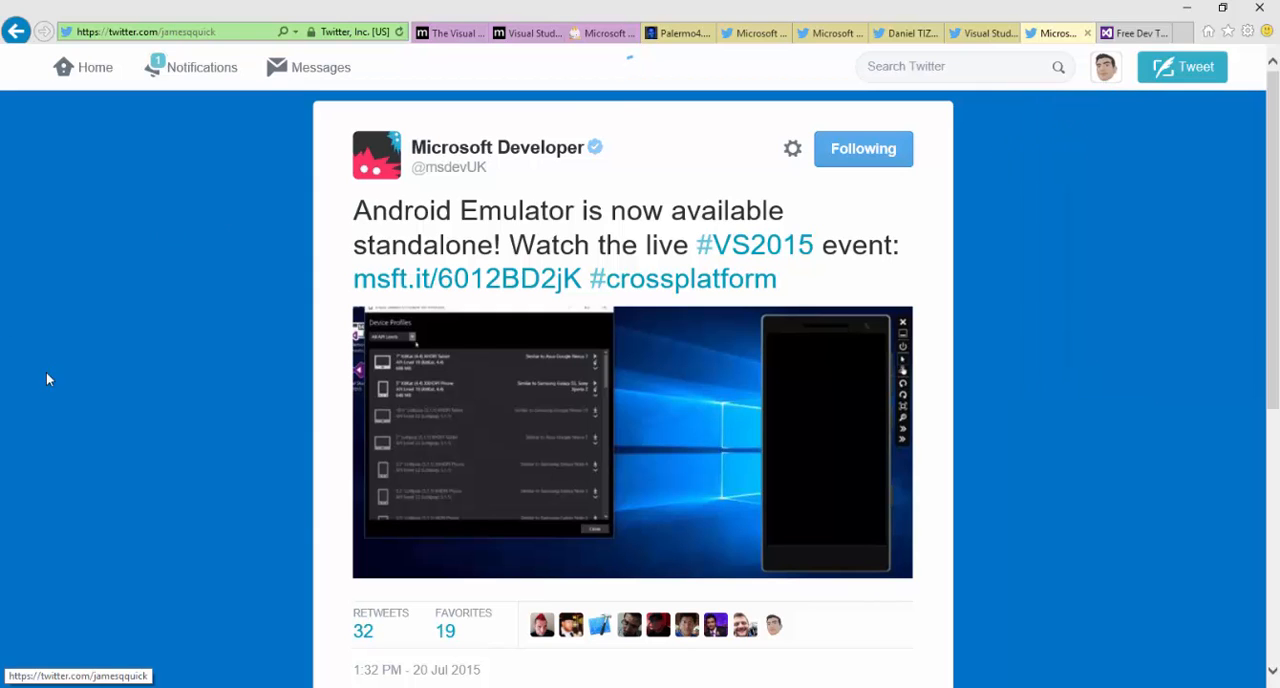